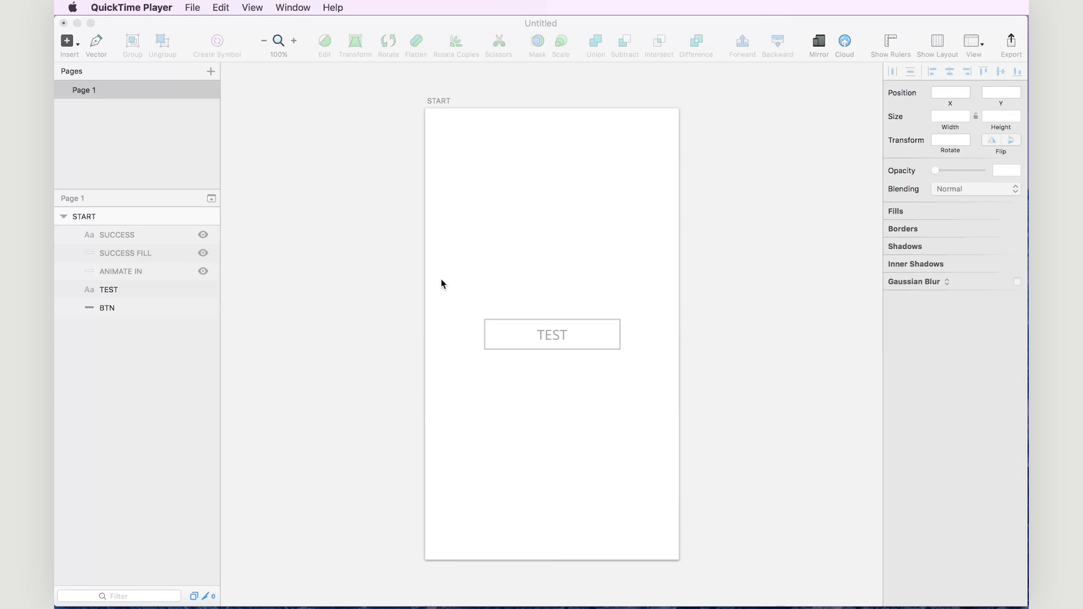
mouse_move(491, 294)
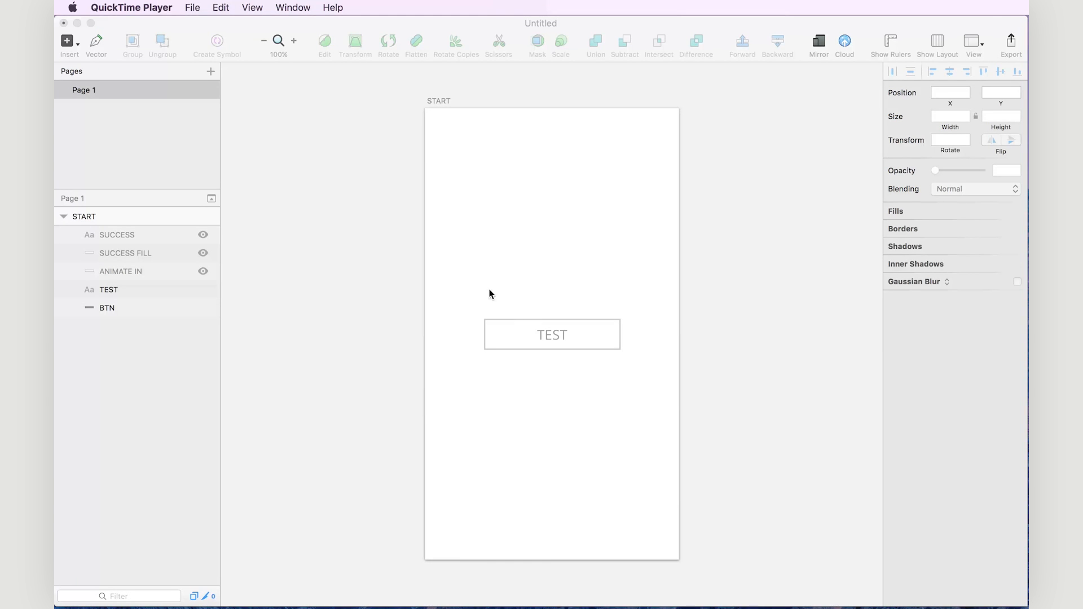
mouse_move(615, 340)
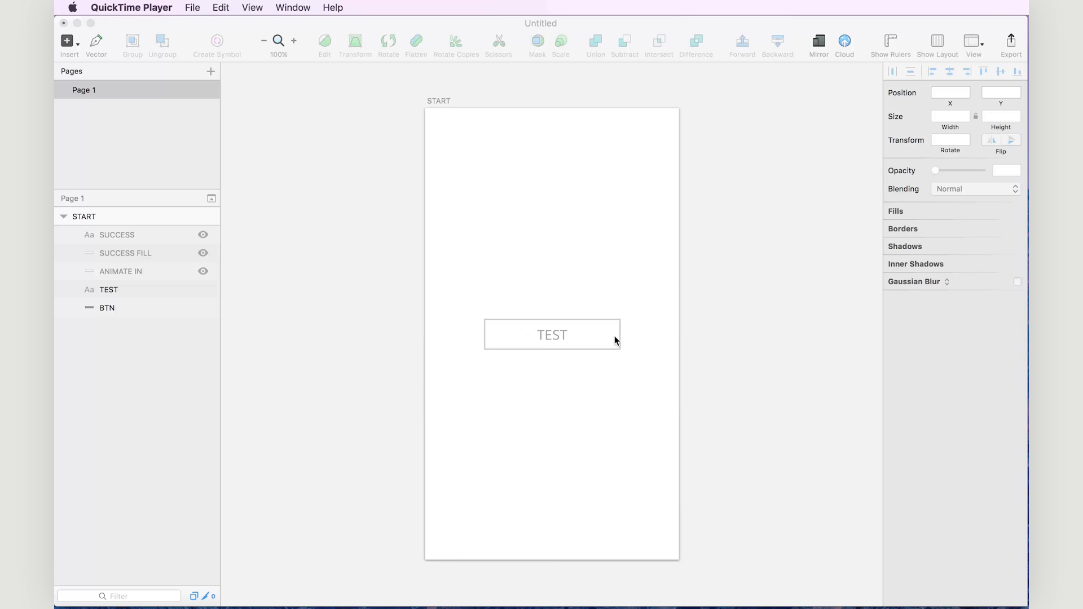
mouse_move(522, 336)
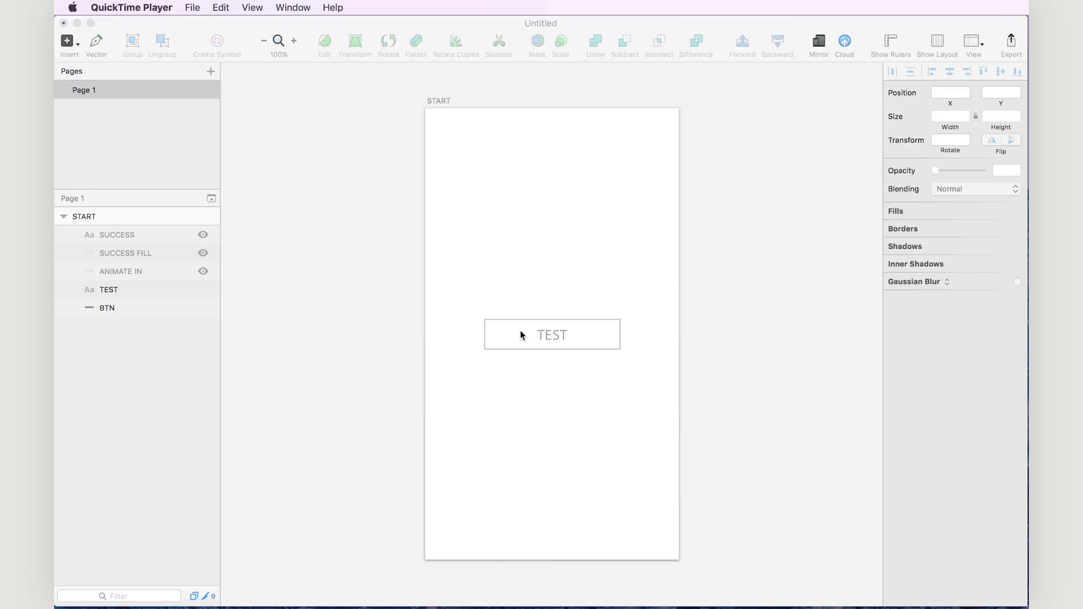
mouse_move(451, 207)
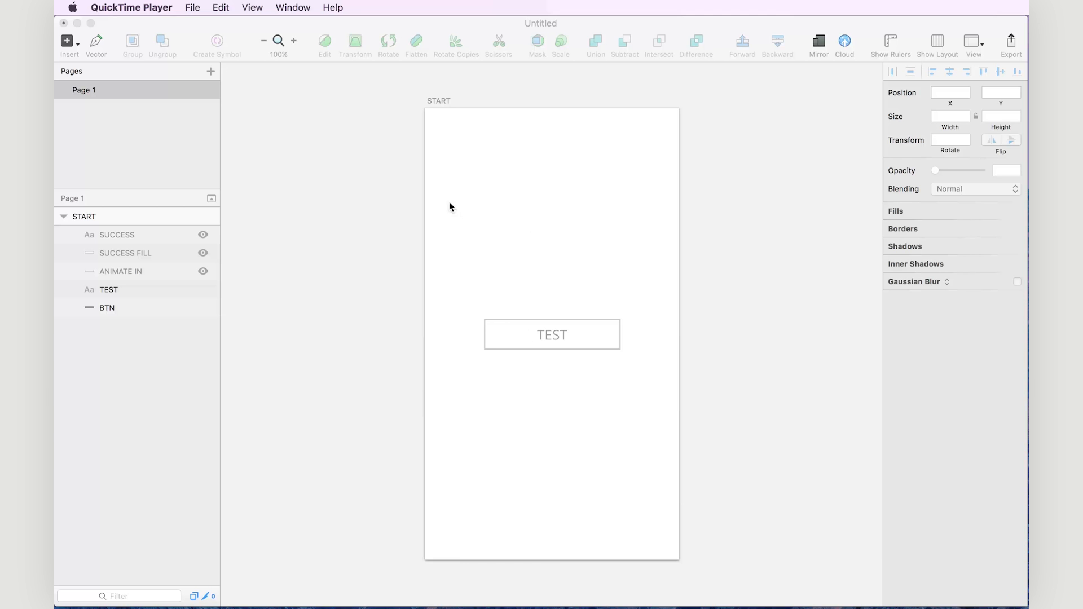
mouse_move(365, 295)
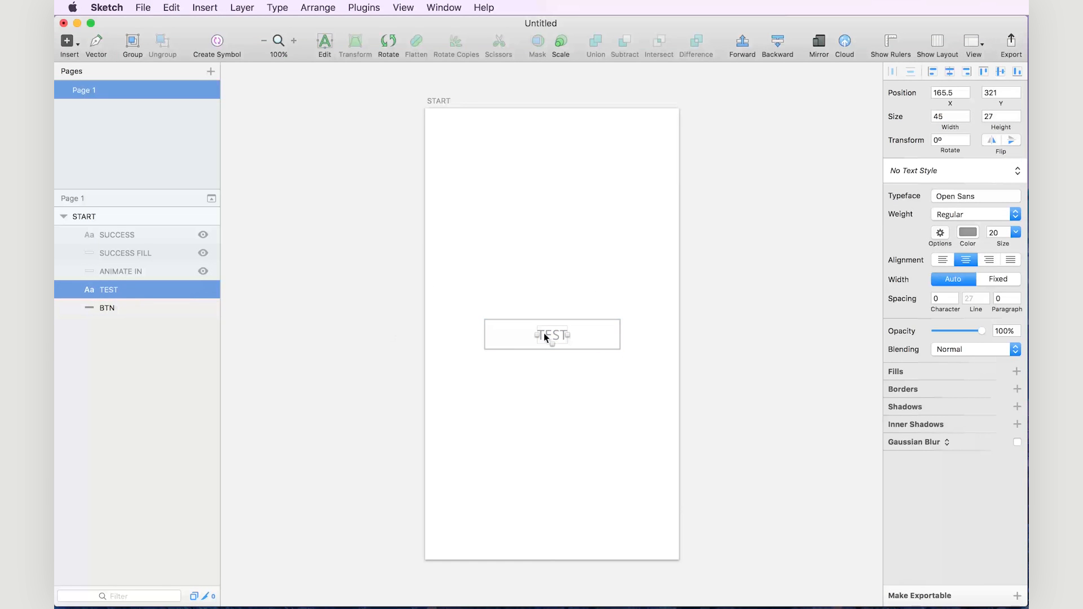
Reveal the START button's hidden layers so it shows white SUCCESS text on a blue bar
click(109, 307)
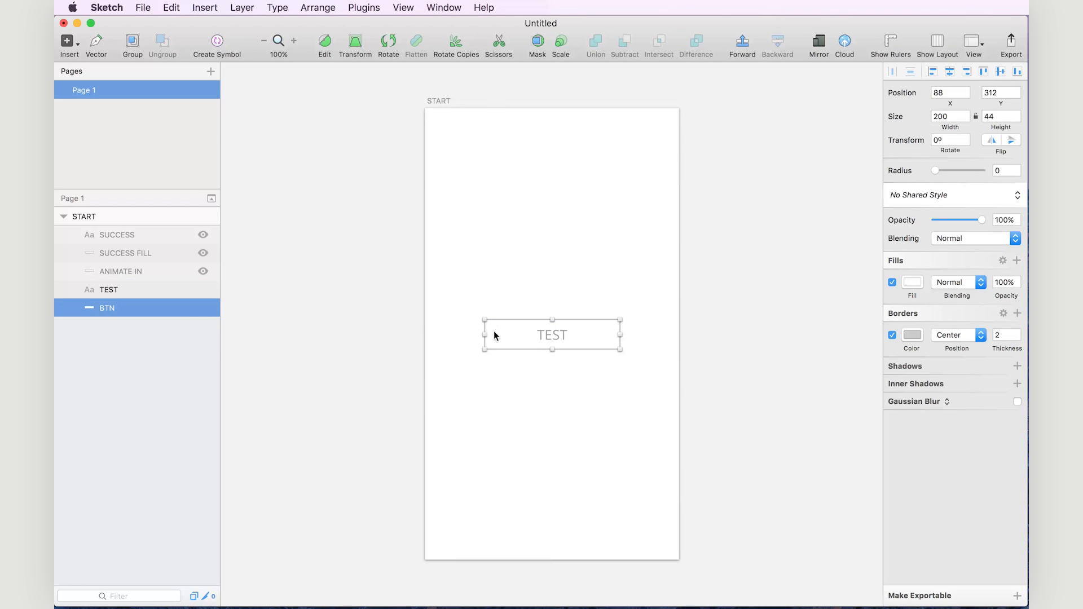
click(121, 270)
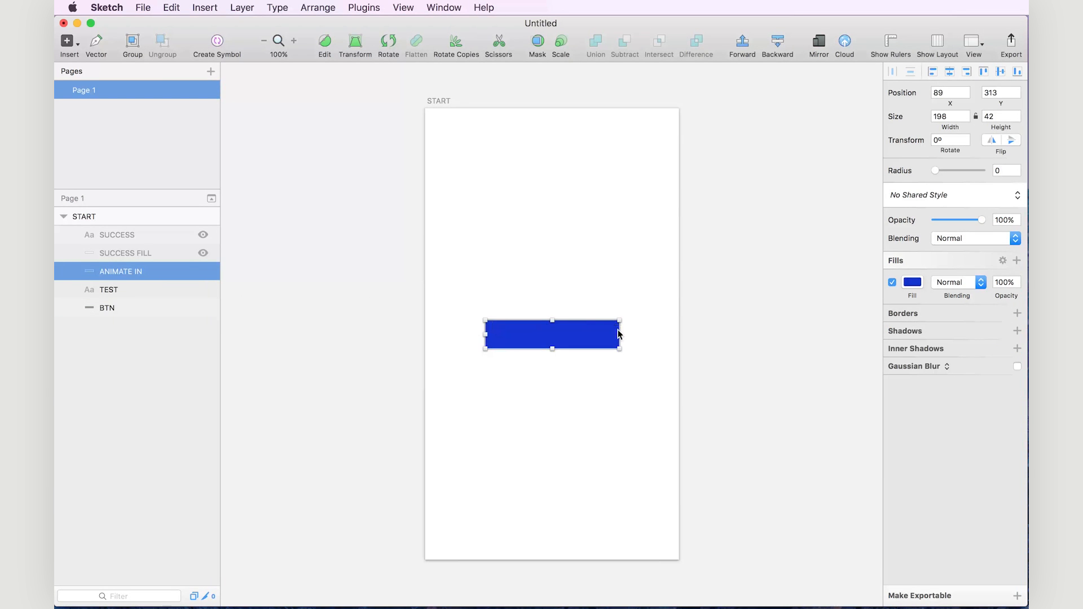
click(128, 253)
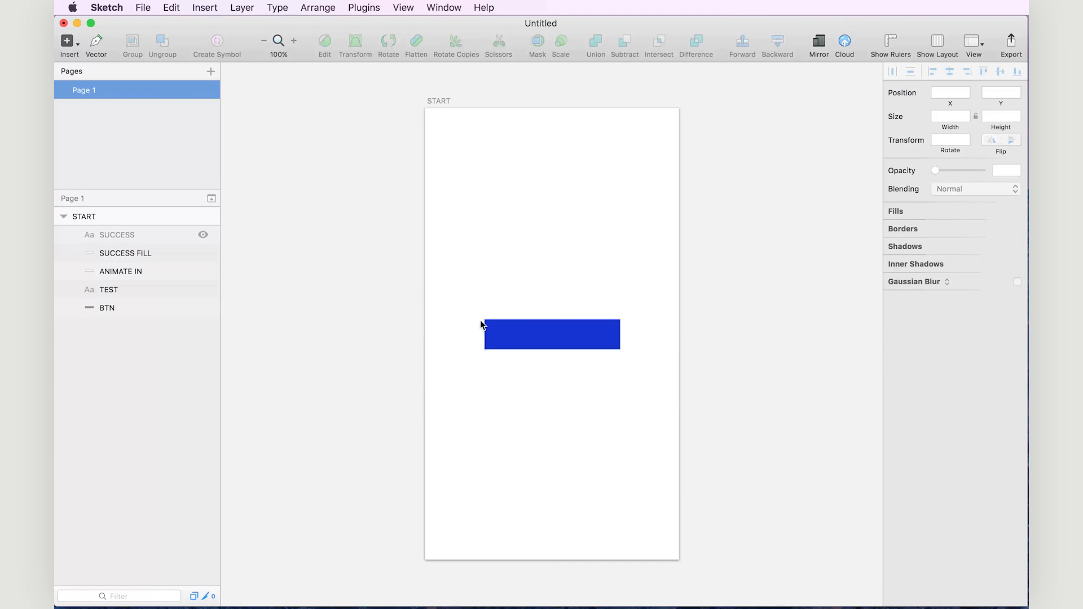
click(202, 234)
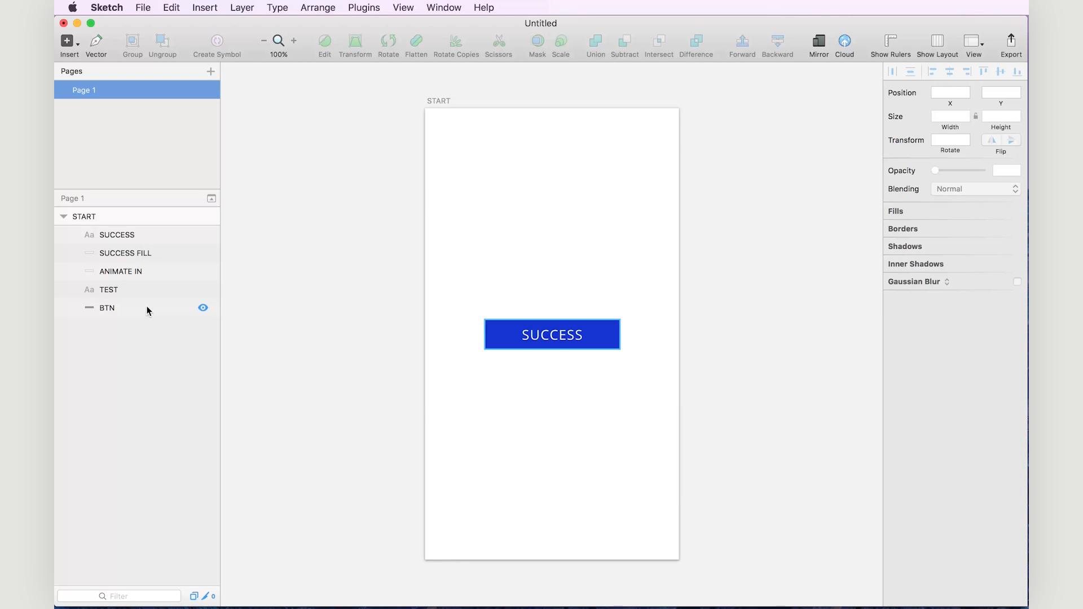
Duplicate the START artboard via the C4 Studio plugin and name the copy END
click(83, 217)
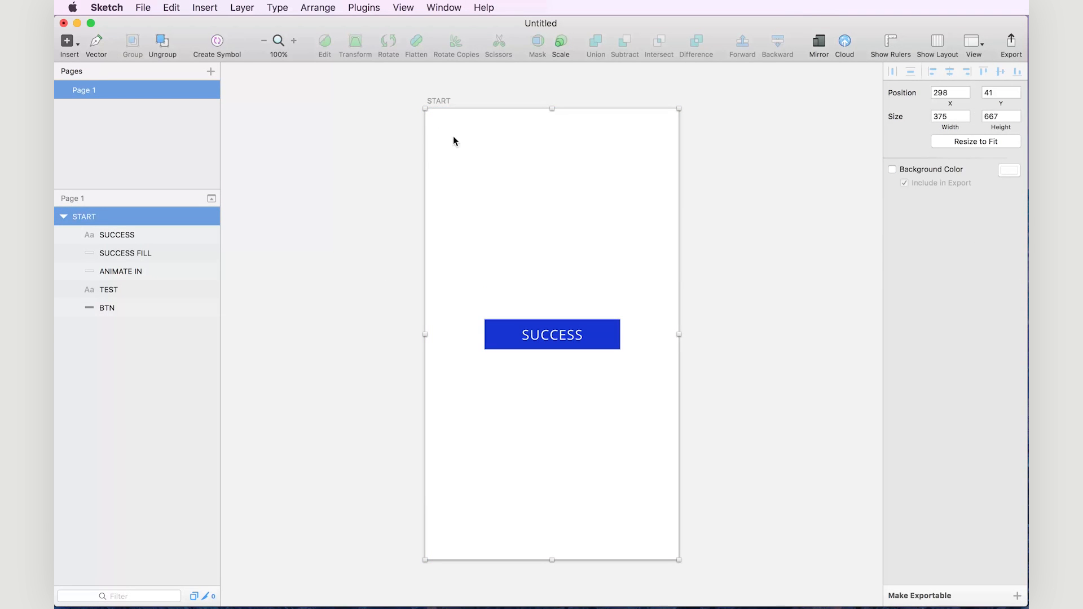
mouse_move(363, 8)
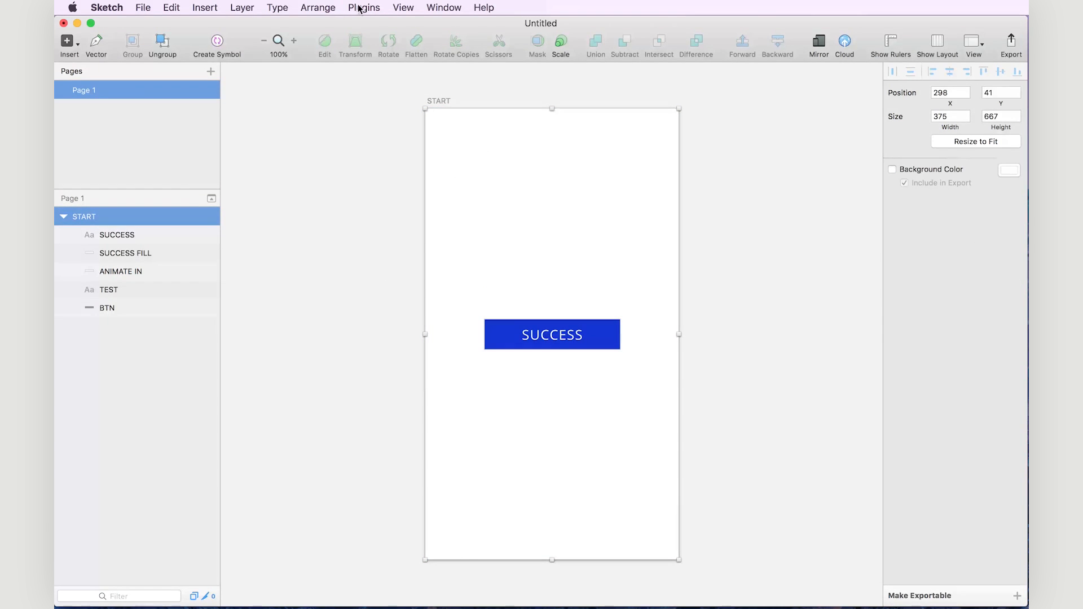
click(365, 8)
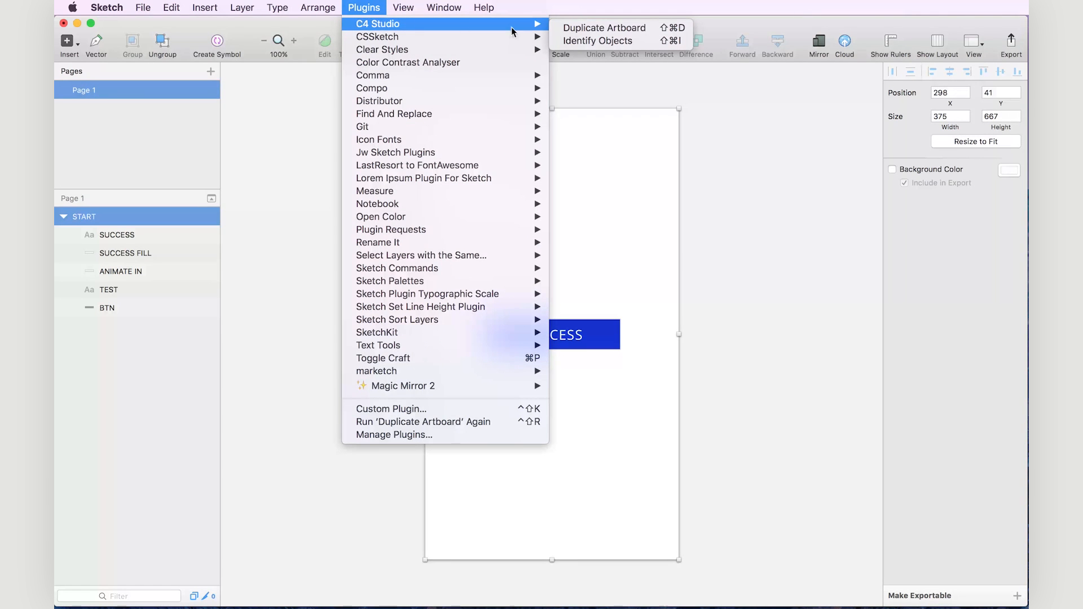
click(605, 28)
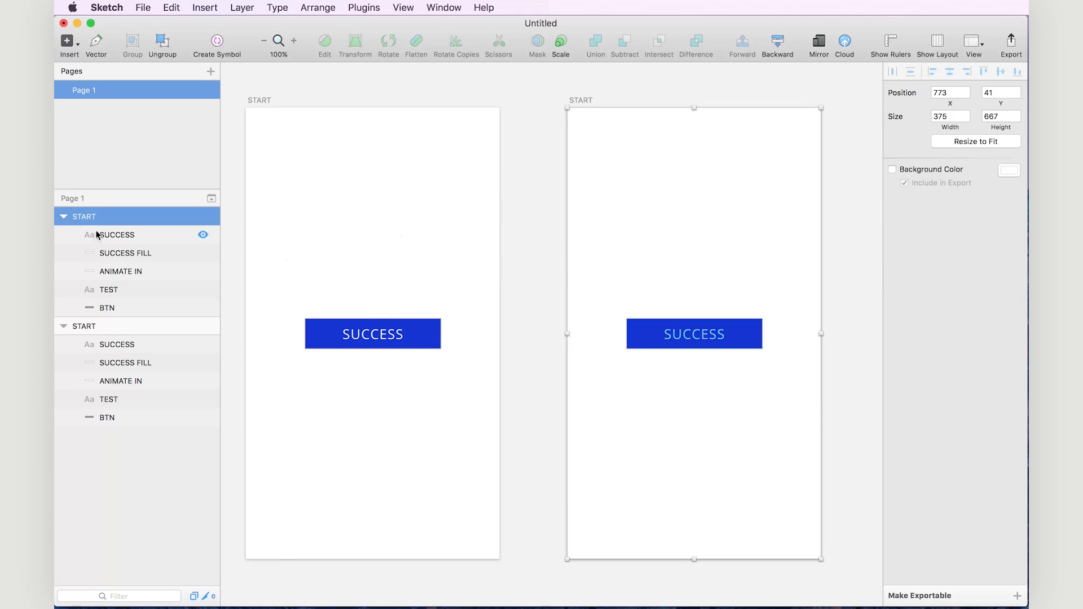
text(END)
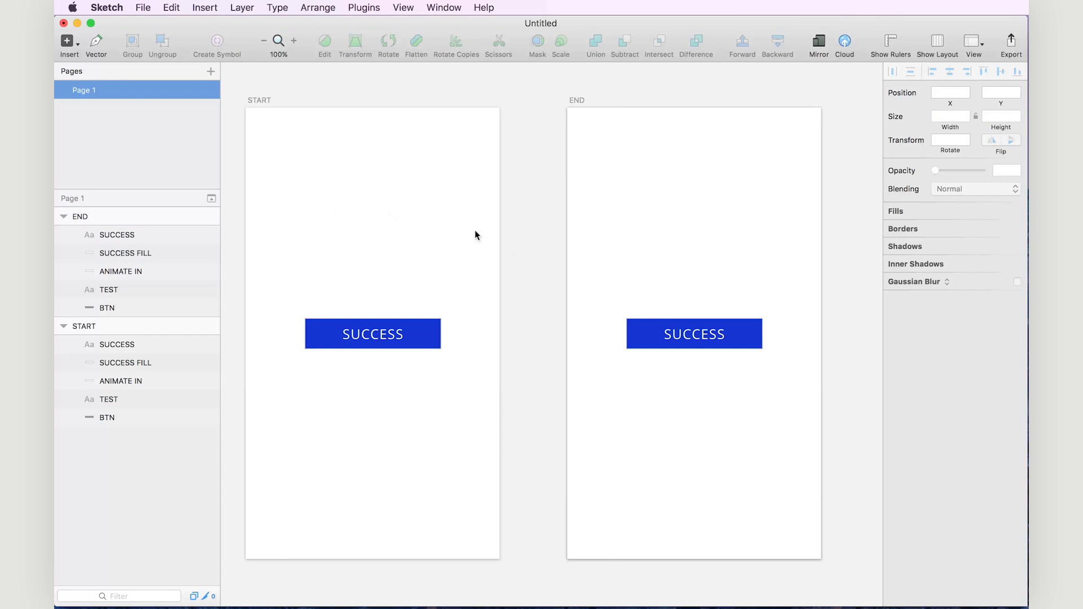
Fade START's SUCCESS FILL, SUCCESS and ANIMATE IN layers to 0% opacity
click(126, 362)
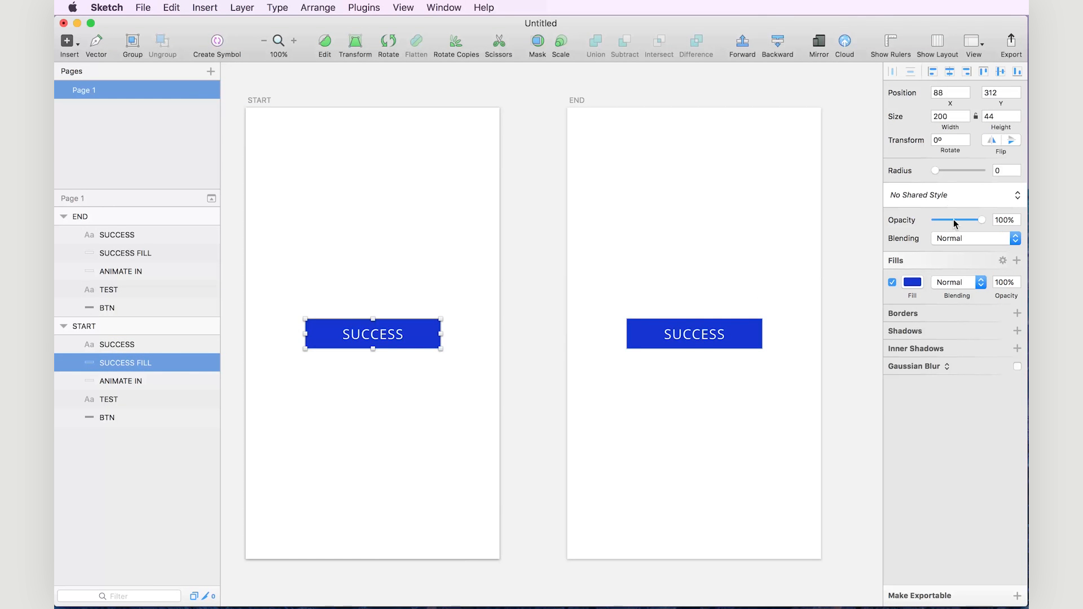
click(117, 344)
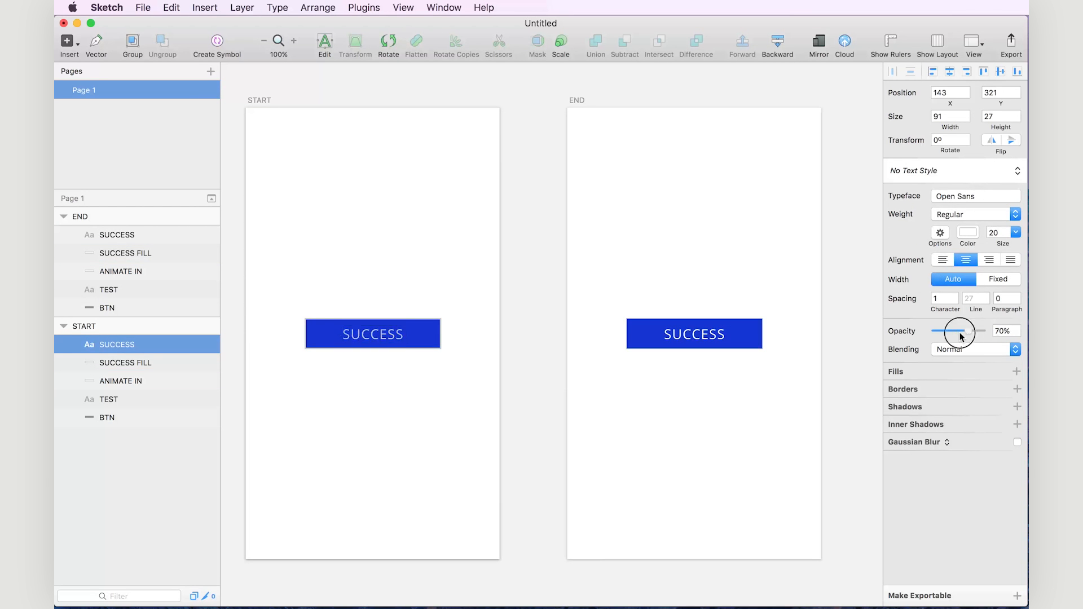
click(121, 380)
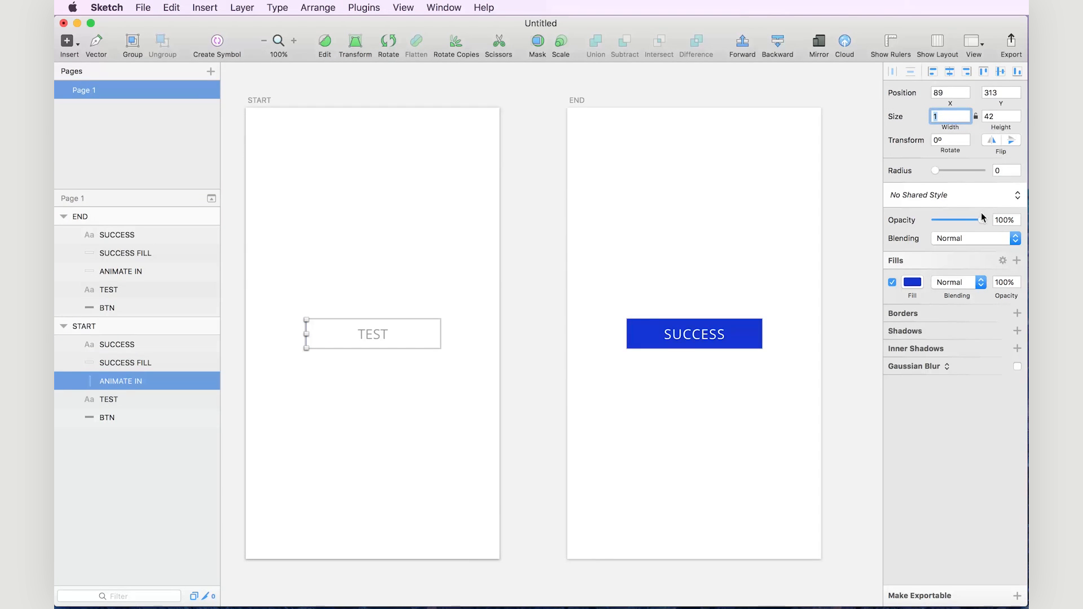
drag(981, 219, 936, 219)
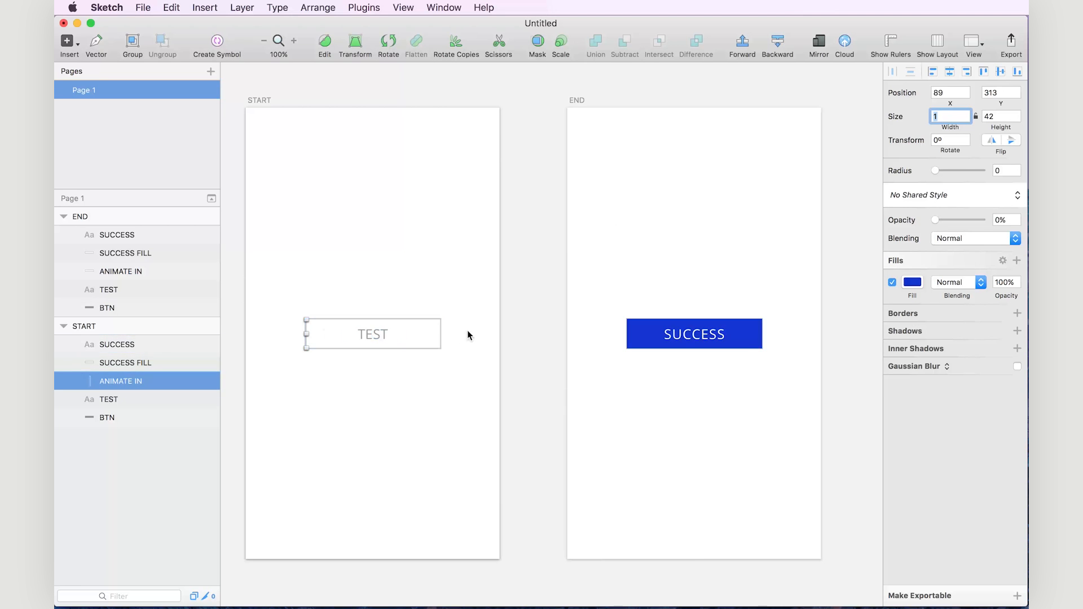
click(128, 362)
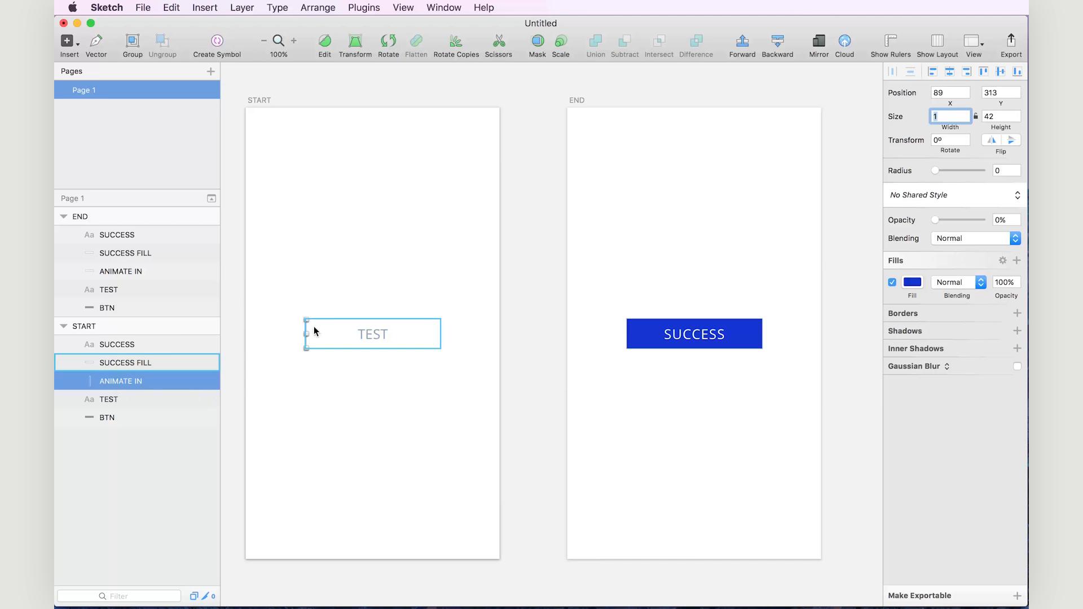
Adjust the opacity of END's SUCCESS and TEST labels
click(694, 334)
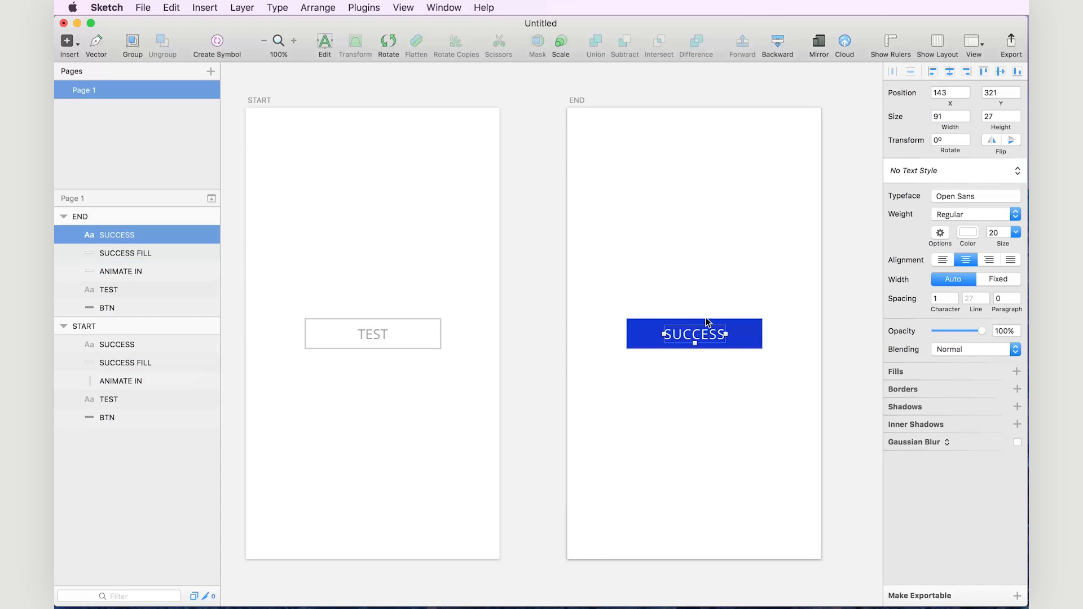
click(121, 271)
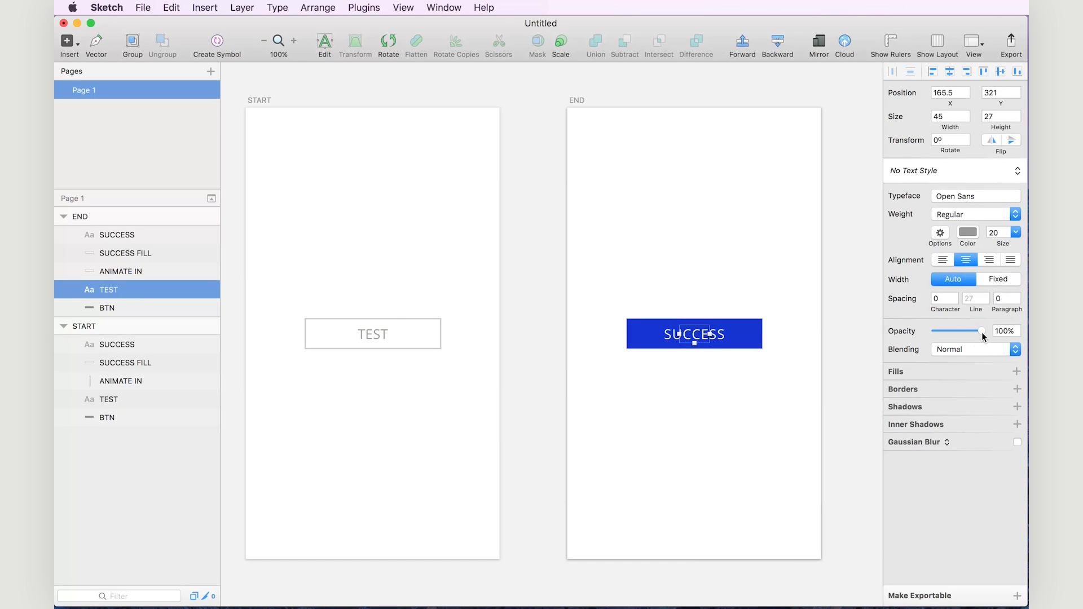
drag(981, 332, 934, 331)
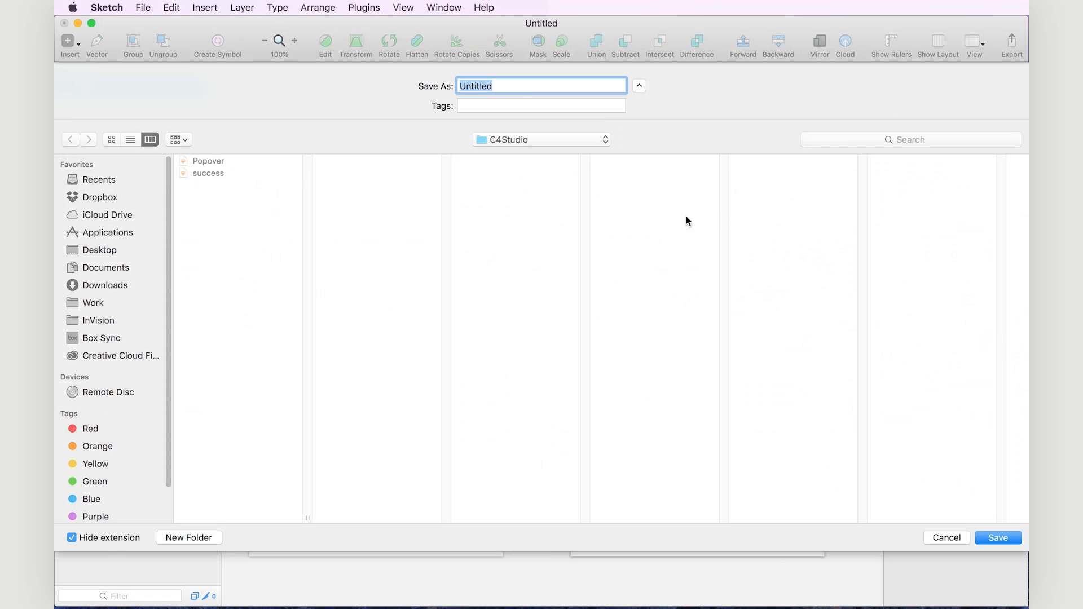
mouse_move(264, 149)
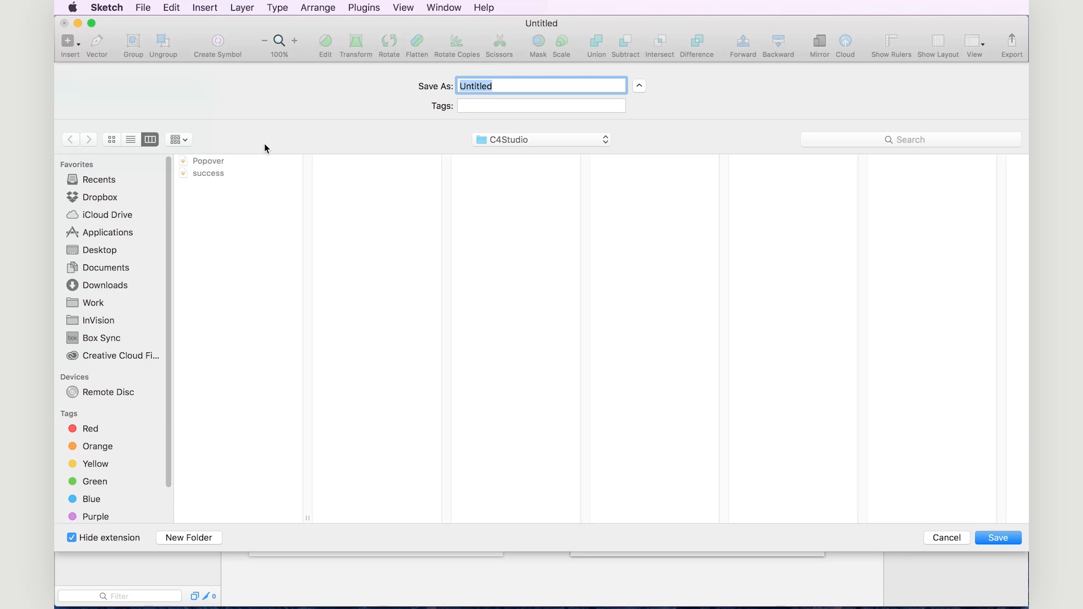
Save the document as SuccessButton in the C4Studio folder
text(Success)
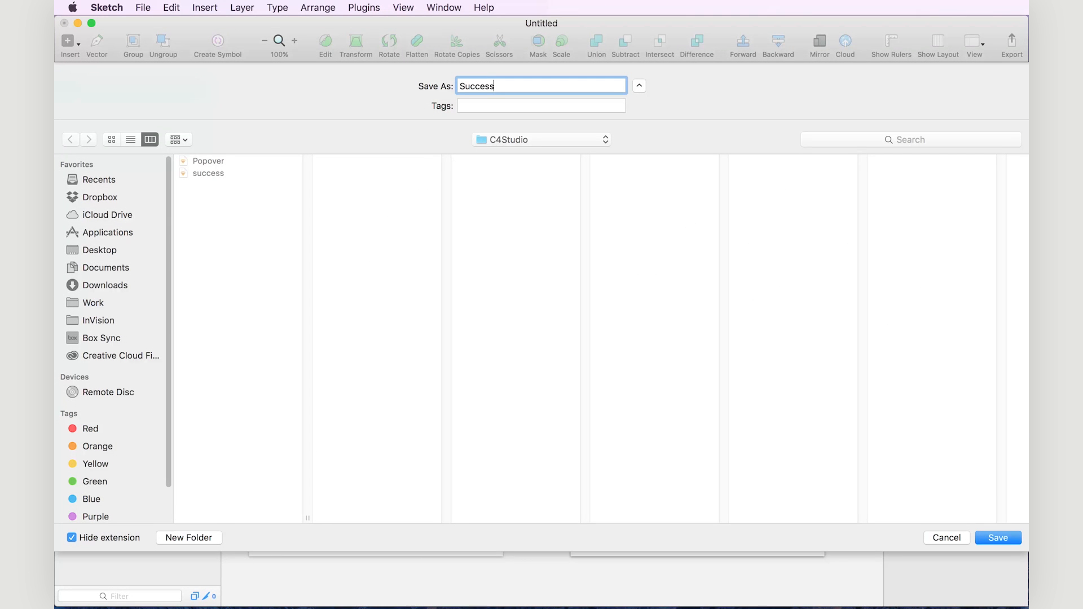
click(997, 537)
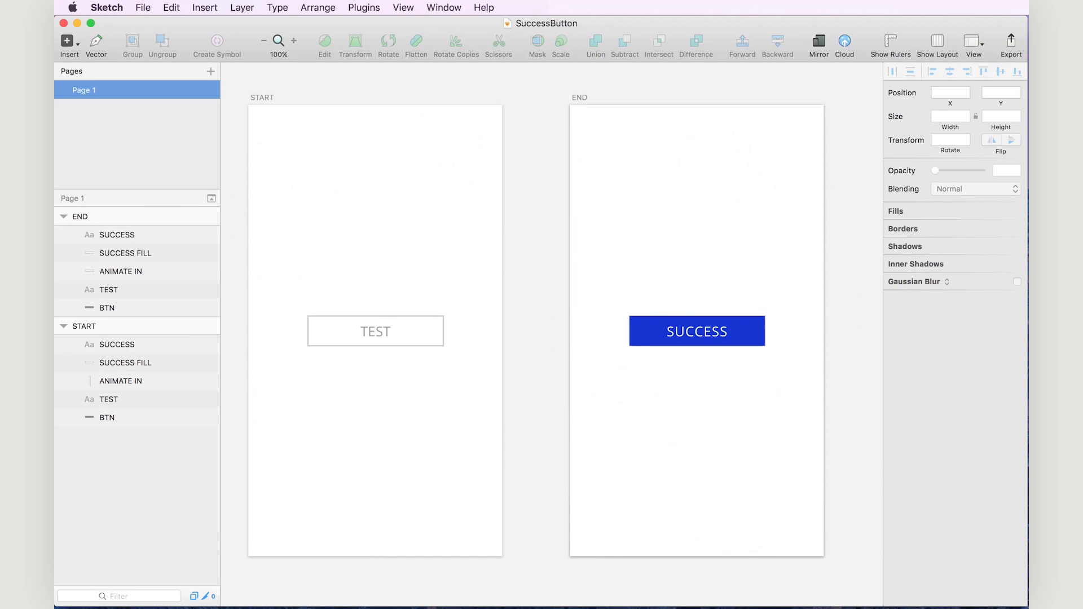
mouse_move(473, 155)
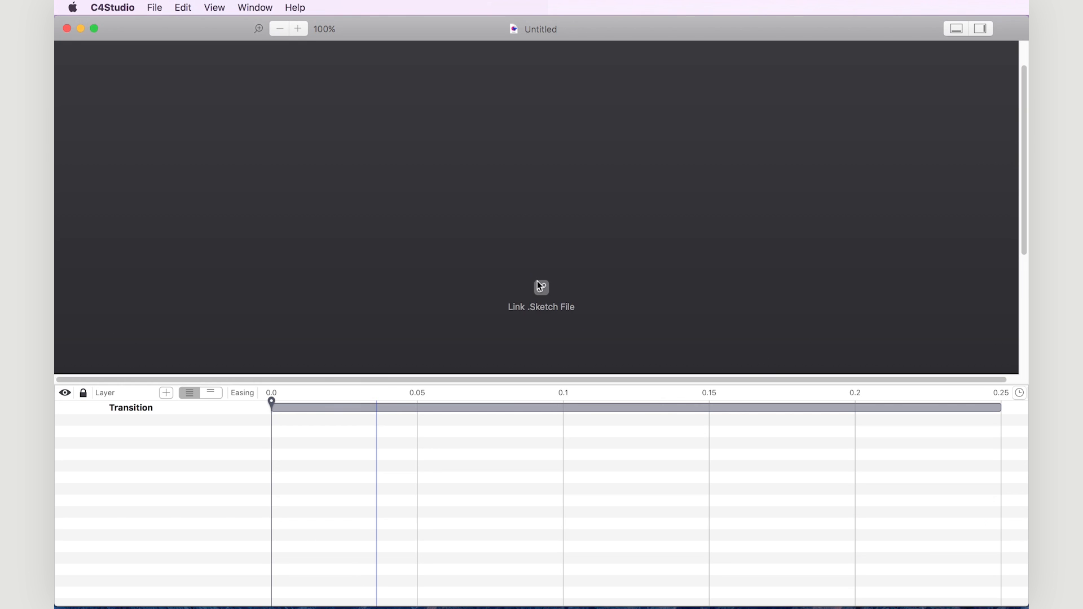
Link the SuccessButton Sketch file to the new transition and zoom out to 50%
click(540, 290)
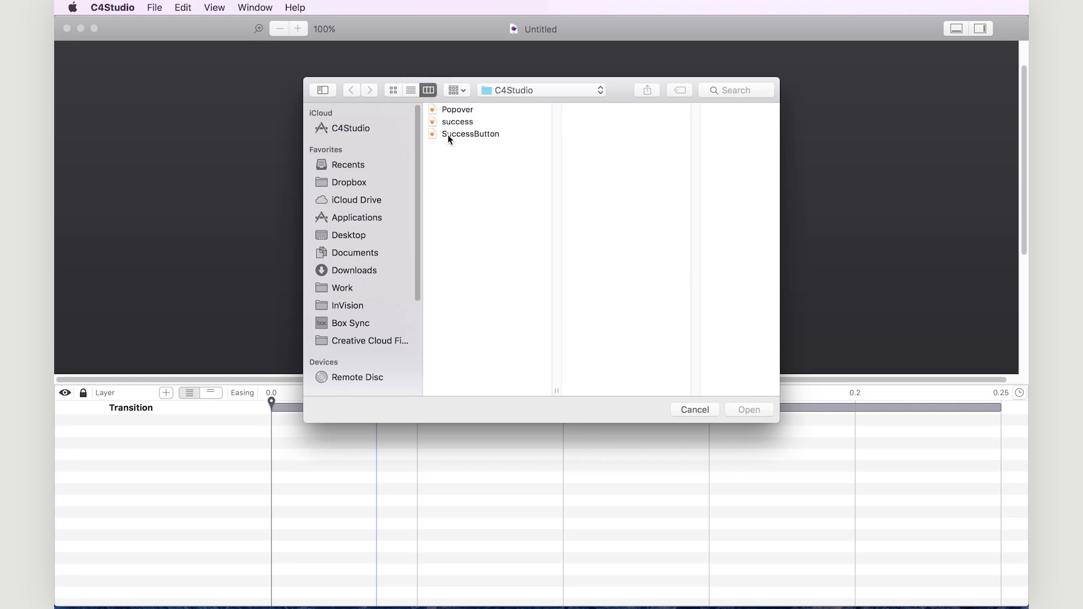
click(694, 410)
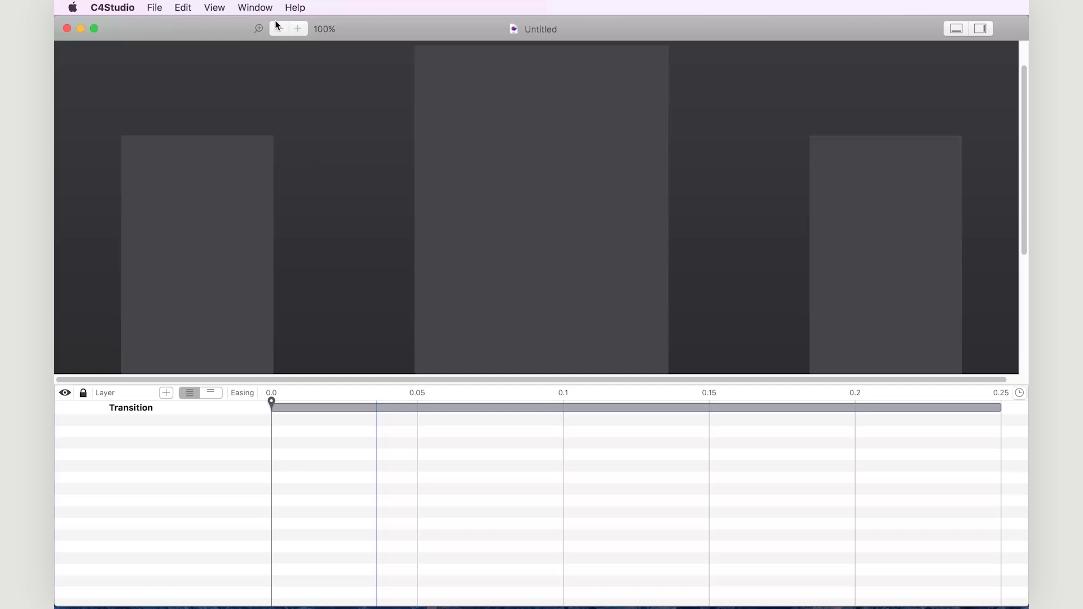
click(260, 28)
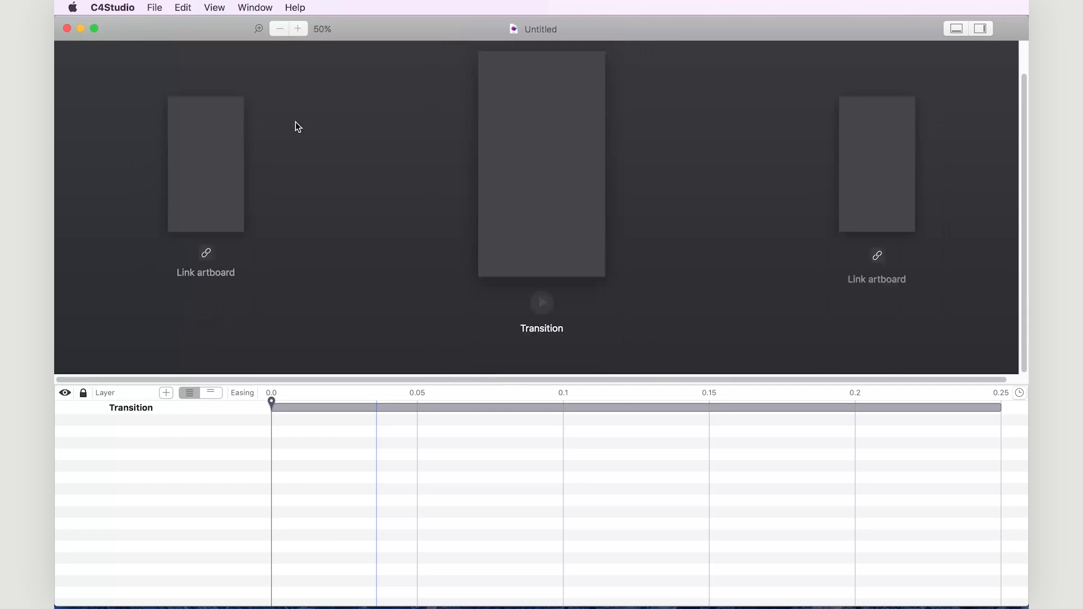
Link START as the transition's beginning artboard and END as its ending
click(205, 254)
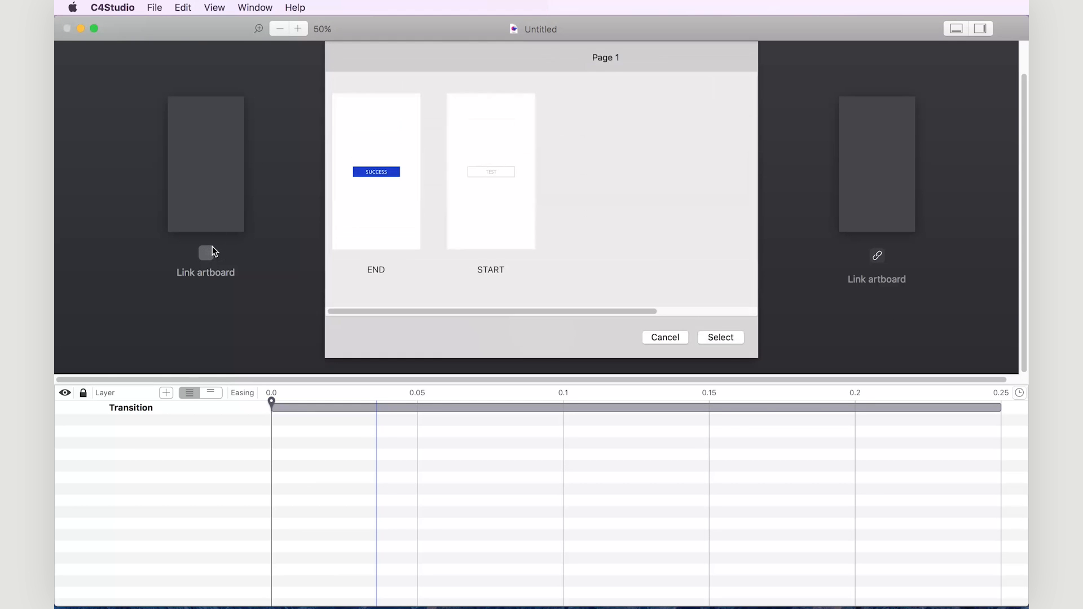
click(490, 172)
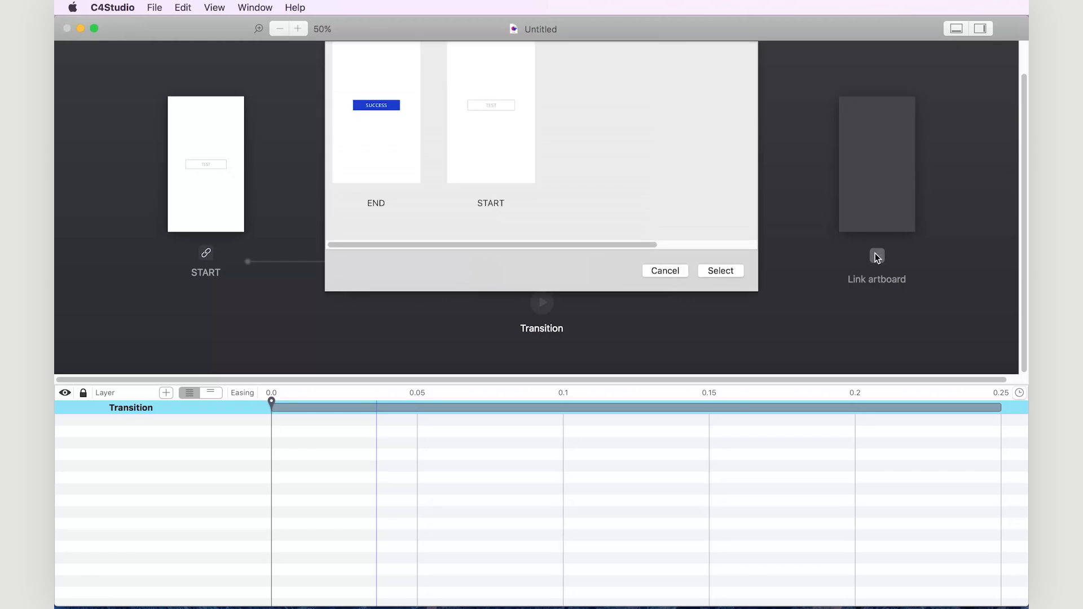
click(375, 164)
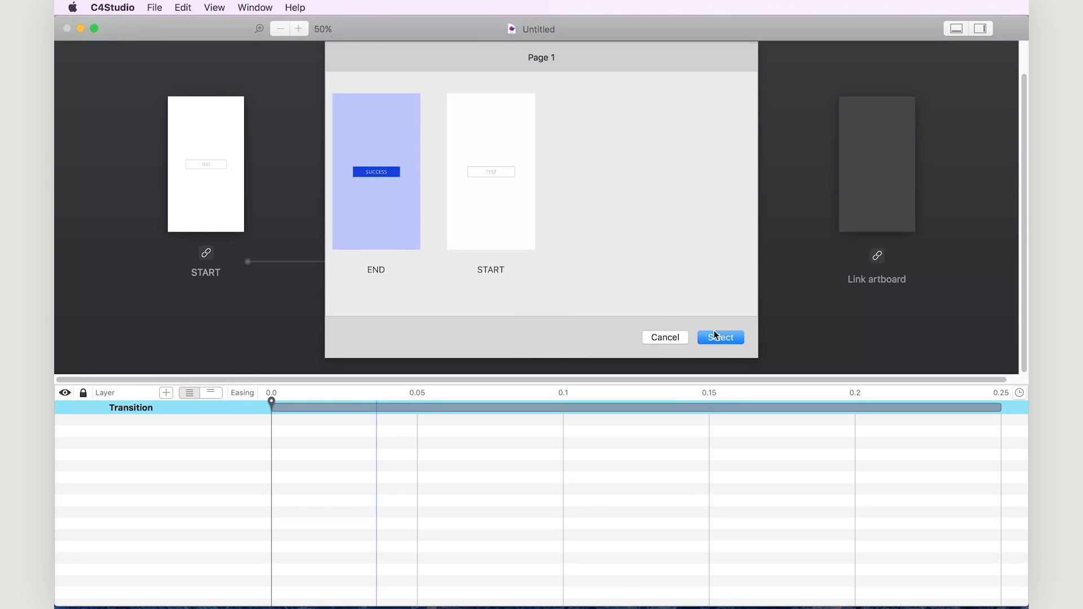
click(720, 337)
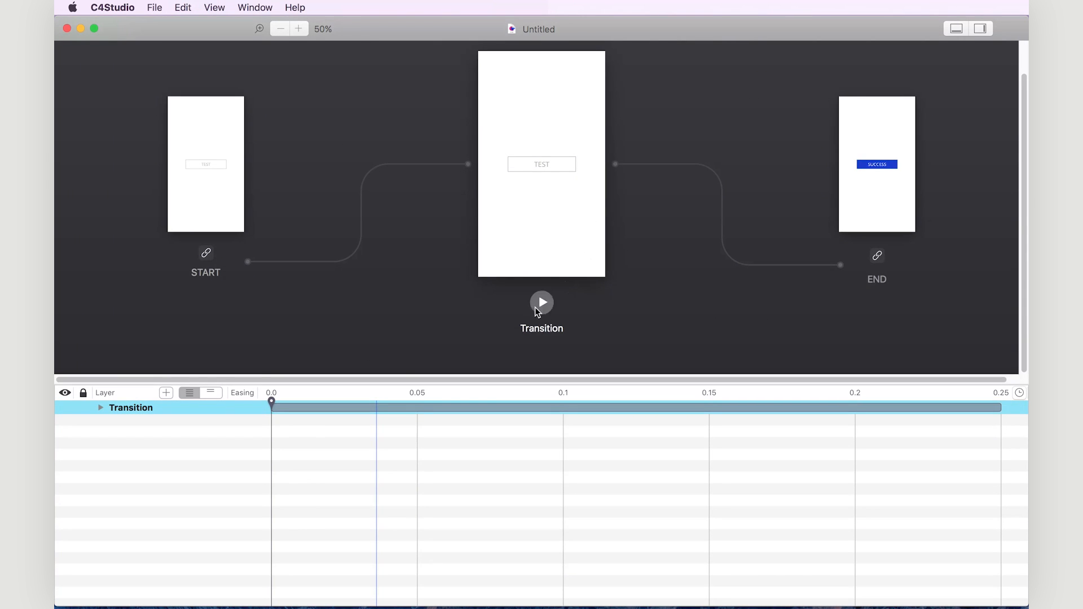
Play the transition preview of TEST turning into the blue SUCCESS button
click(542, 302)
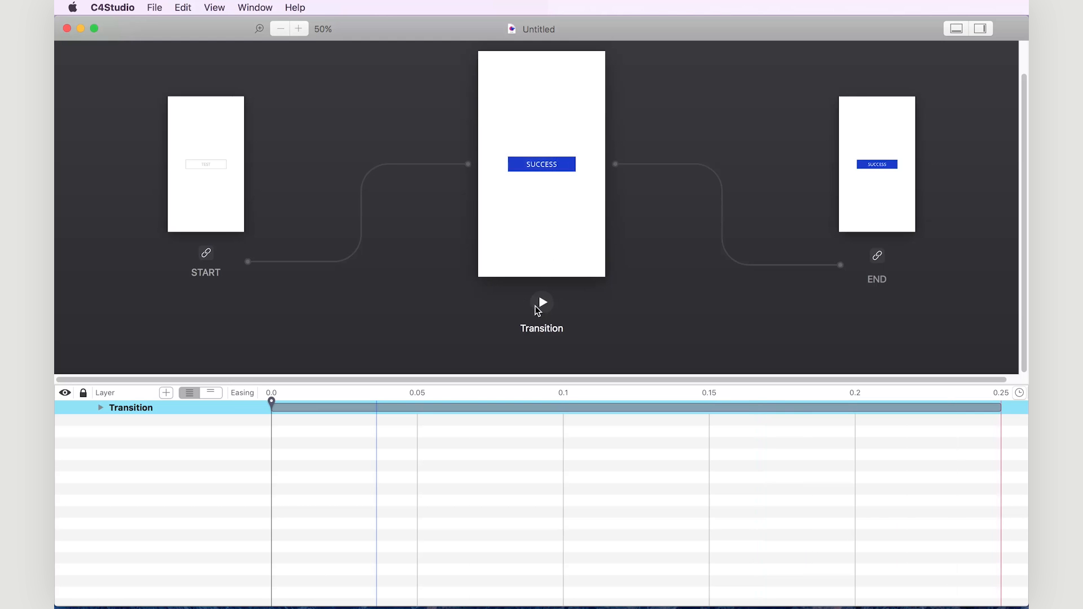
click(541, 302)
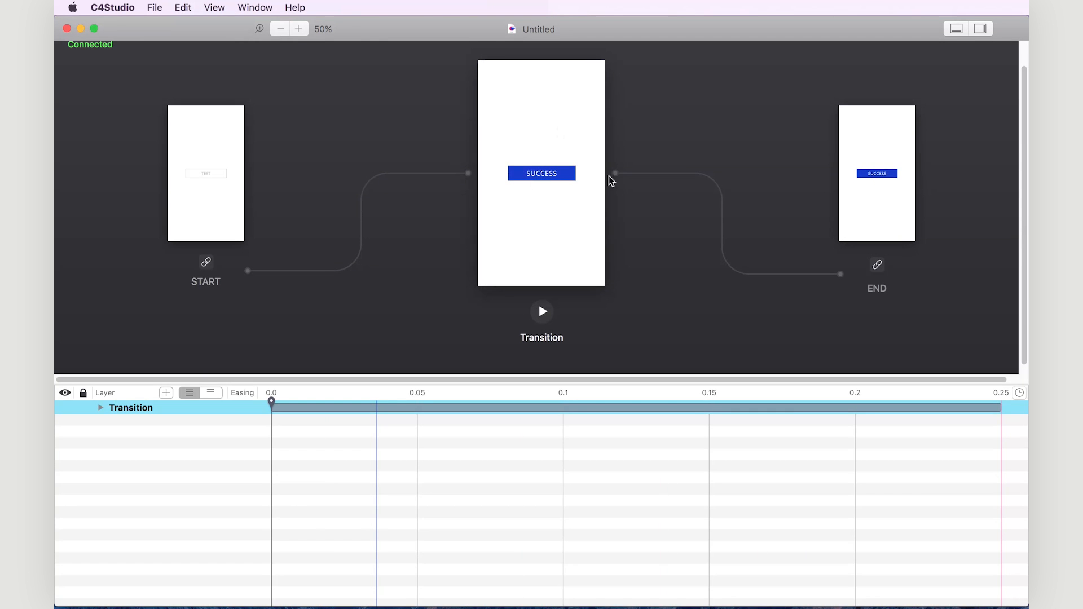
click(298, 28)
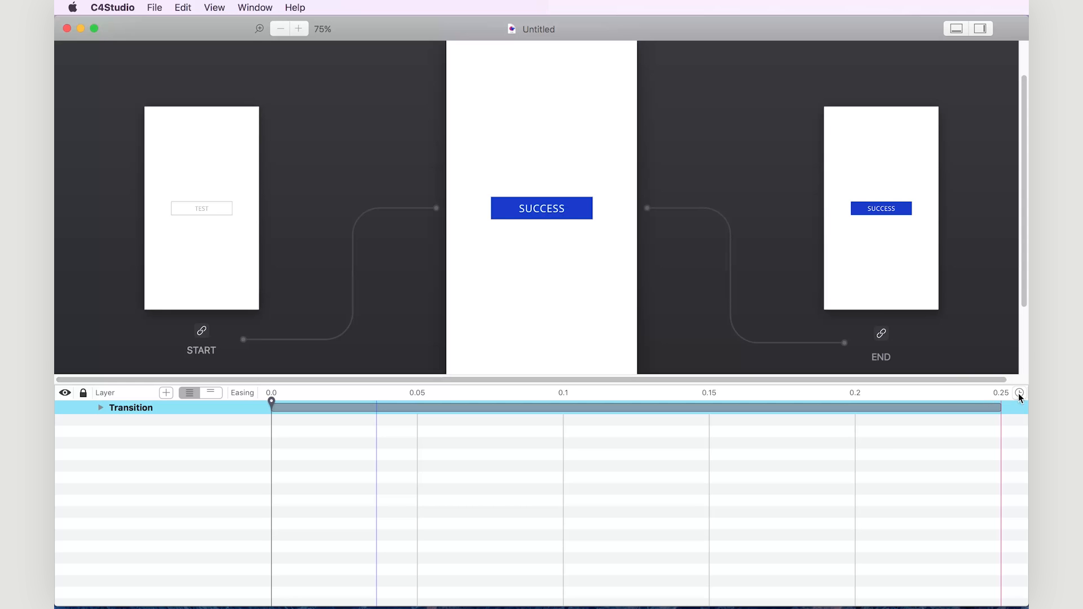
Set the transition duration to 2.0s and expand its track to list the four layers
click(1019, 394)
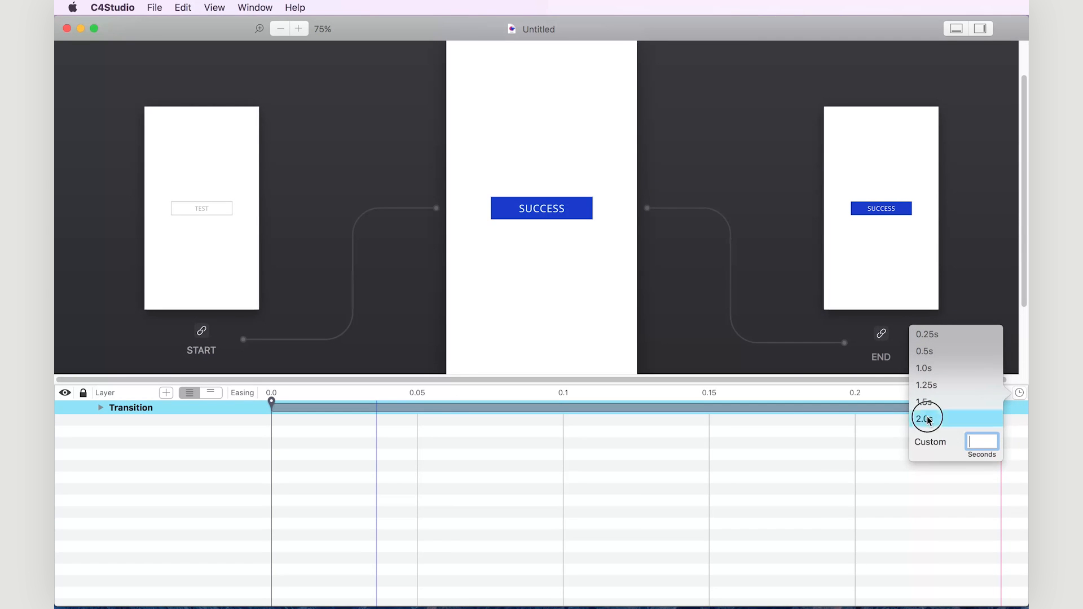
click(924, 420)
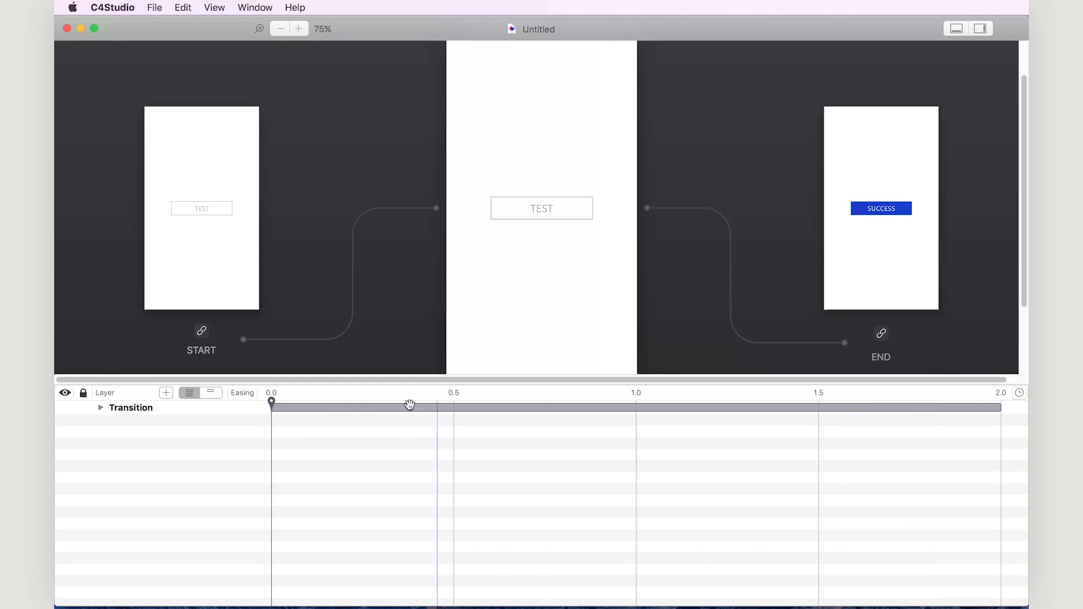
click(101, 408)
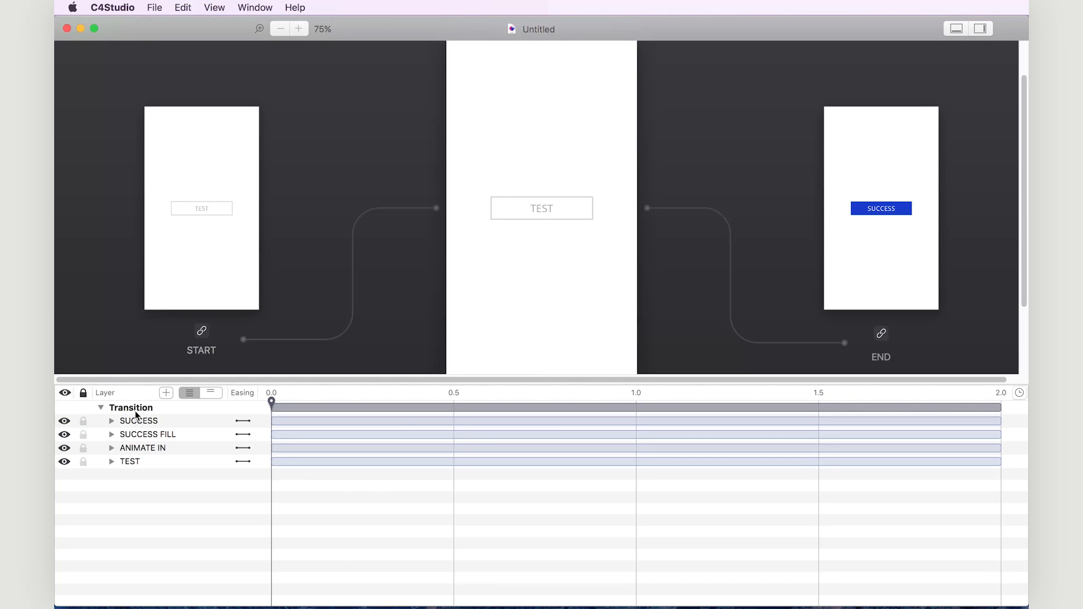
Time SUCCESS to animate around 1.5–1.75 s and TEST to run briefly near 0.3 s
click(139, 421)
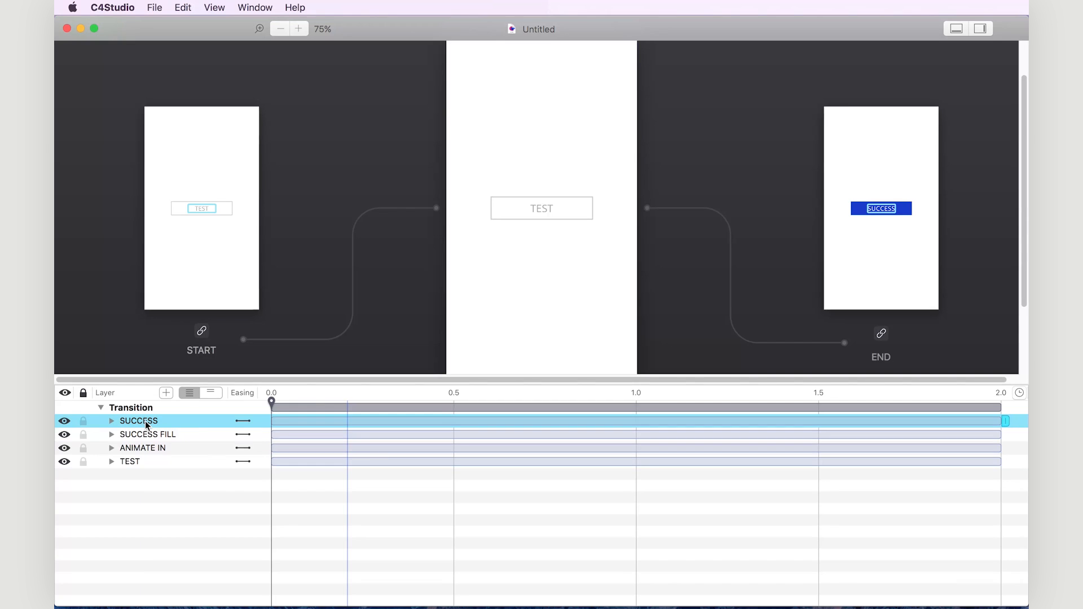
mouse_move(183, 429)
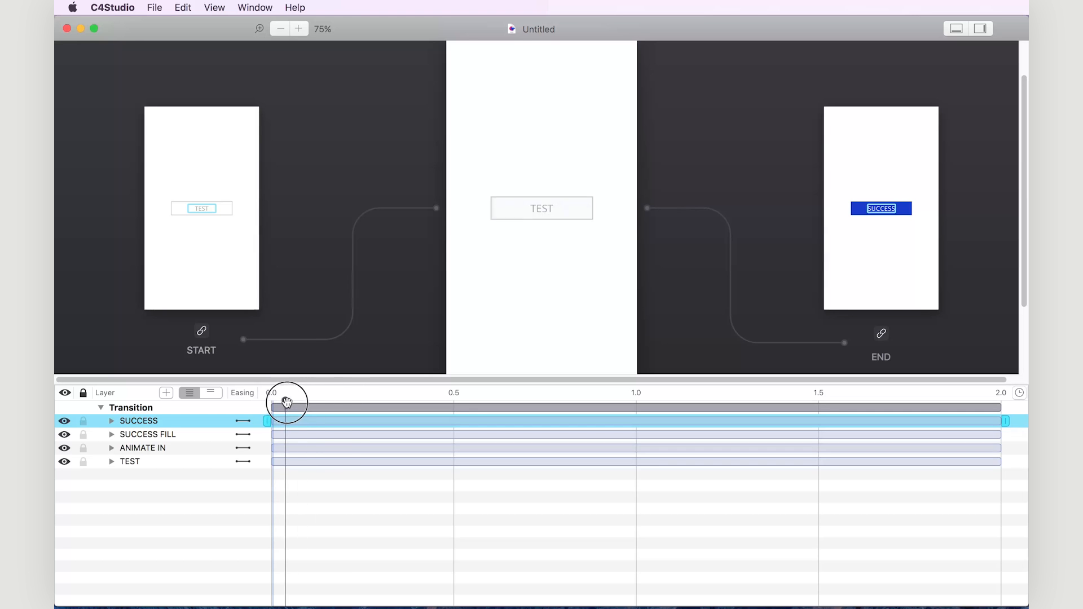
drag(270, 401, 358, 401)
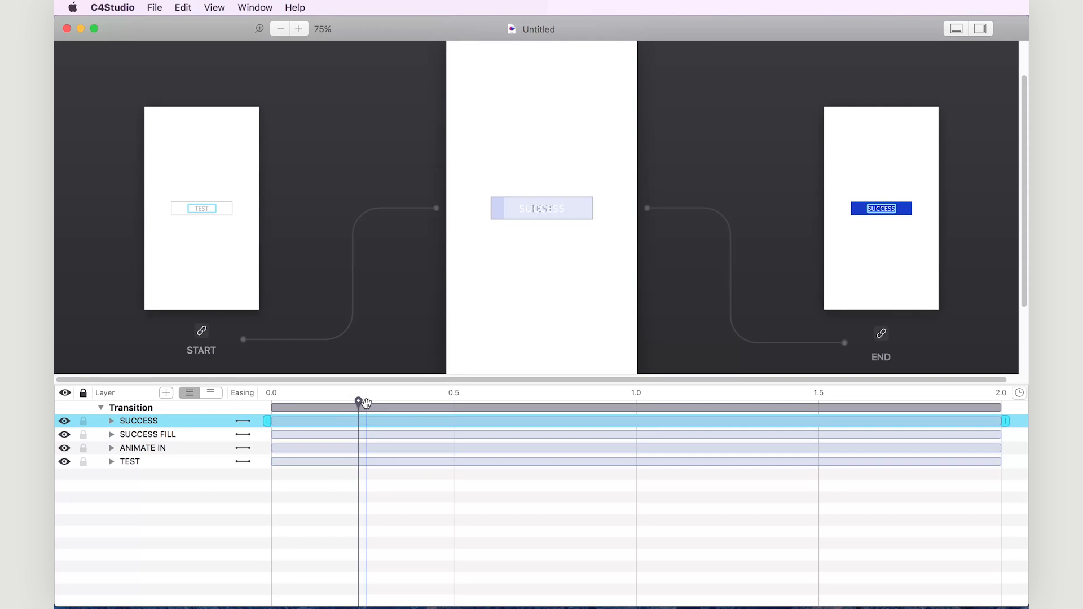
mouse_move(1016, 416)
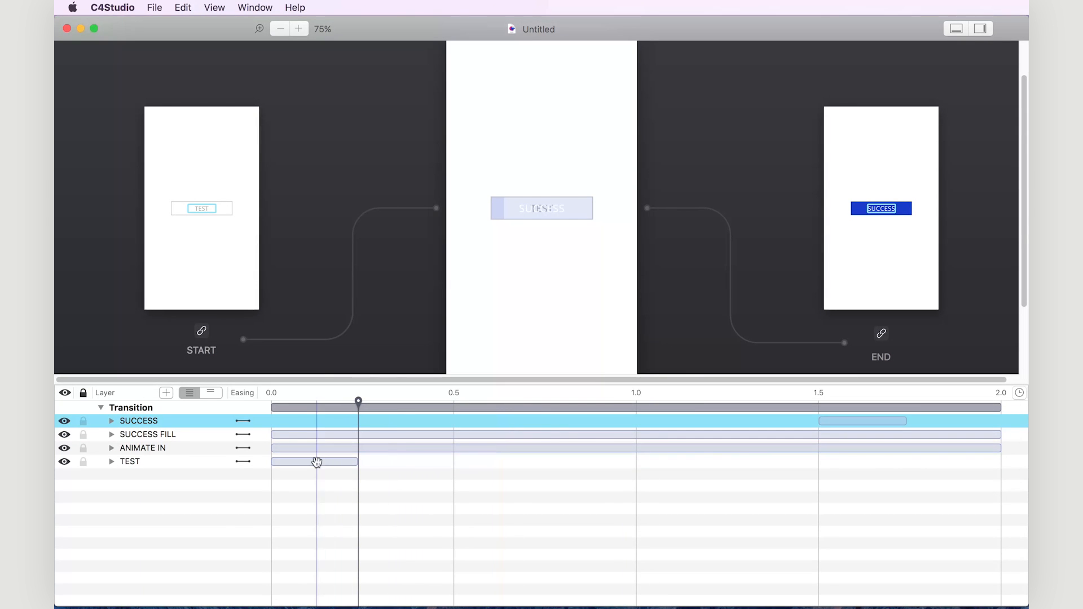
drag(315, 461, 420, 462)
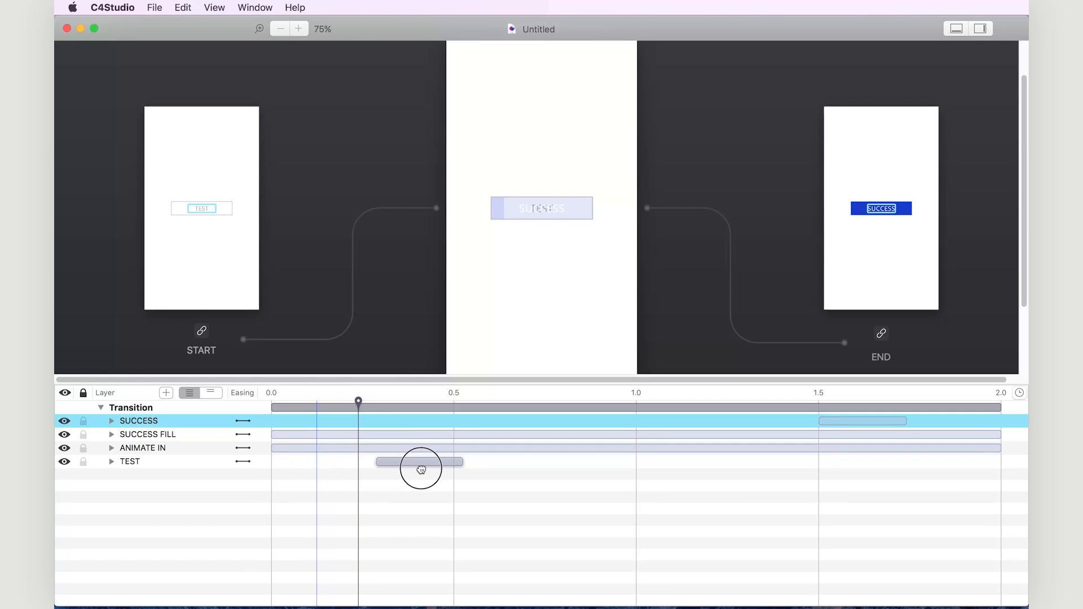
drag(420, 462, 378, 461)
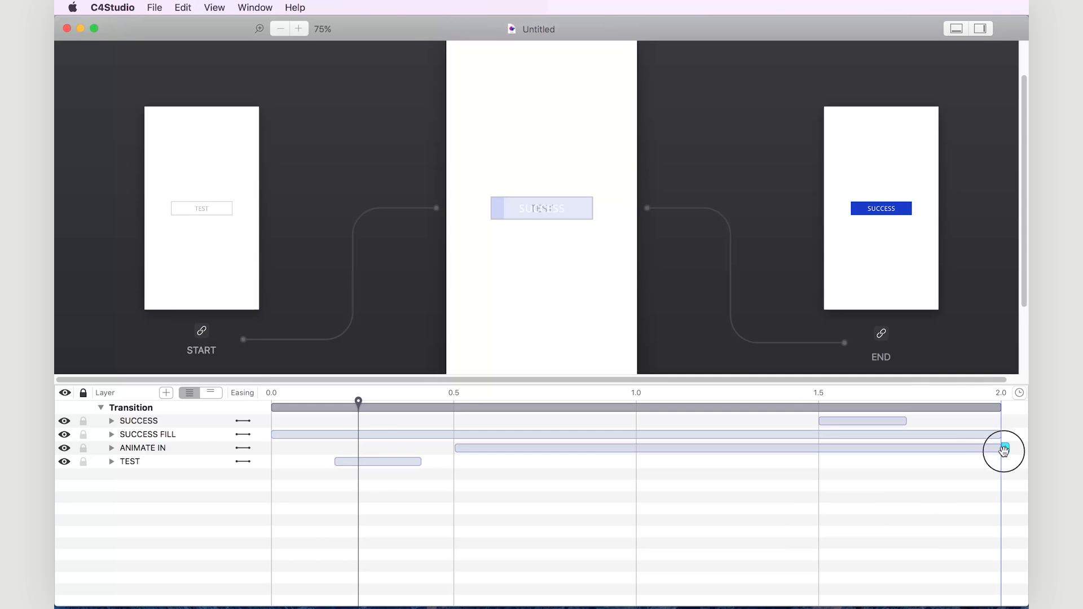
End ANIMATE IN around 1.4 s and start SUCCESS FILL later, near 1.5 s
drag(1003, 449, 810, 460)
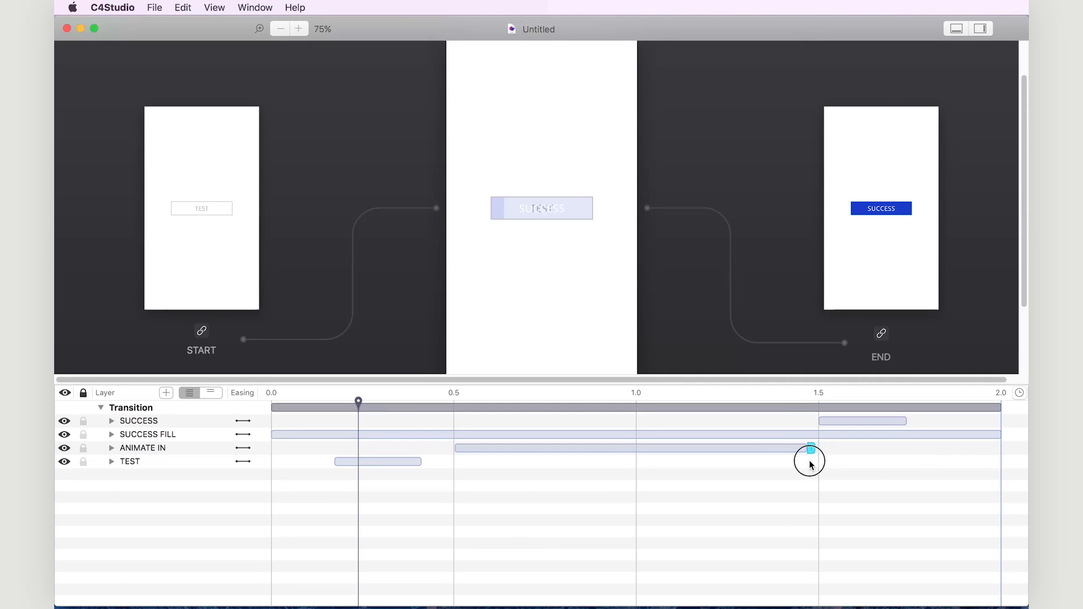
drag(808, 459, 787, 452)
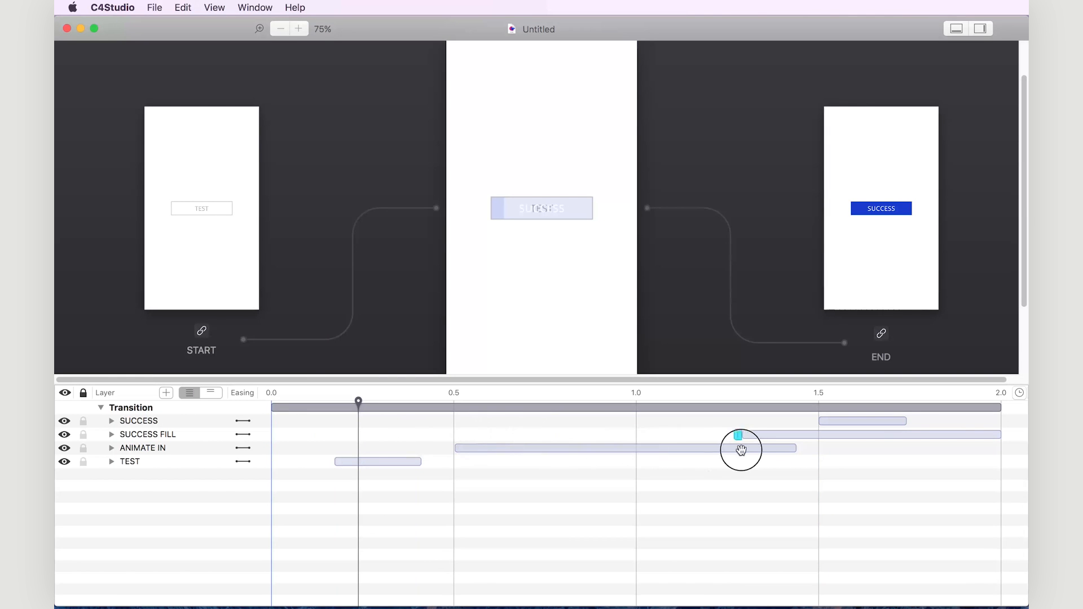
drag(739, 435, 815, 436)
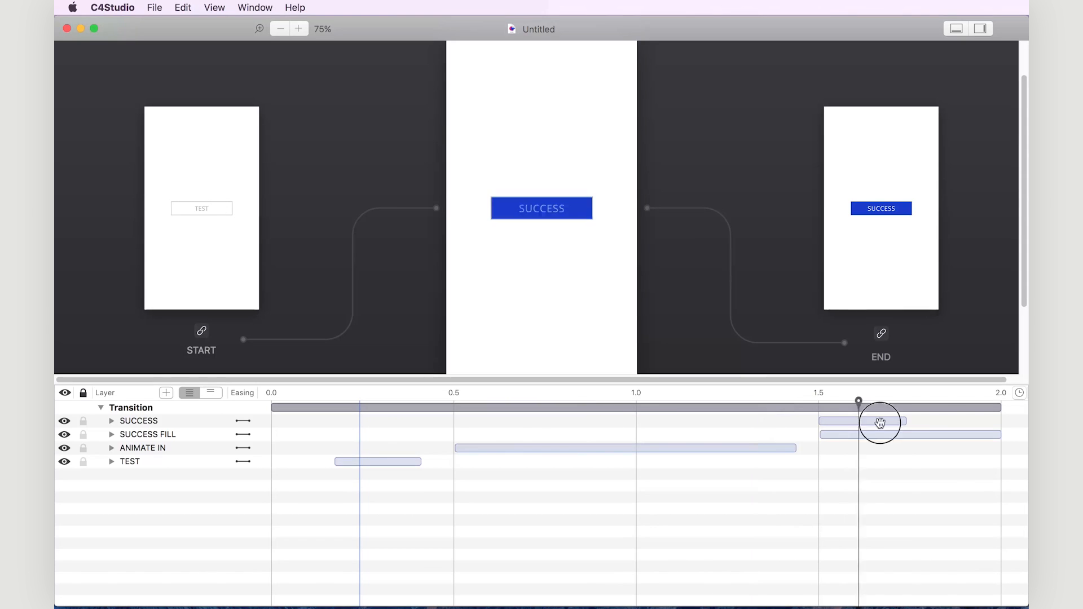
drag(858, 402, 318, 402)
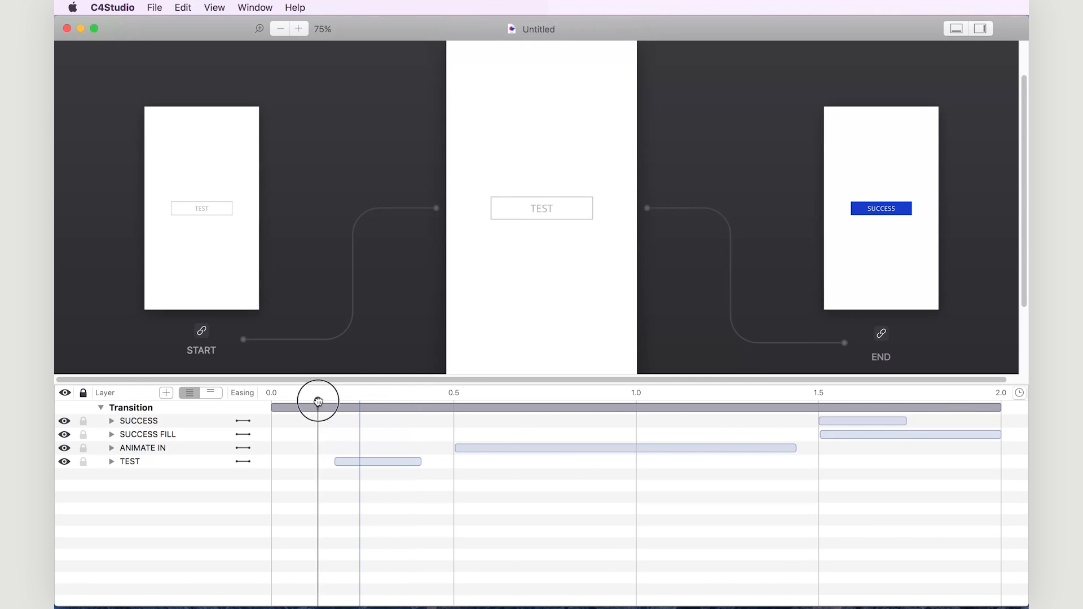
drag(319, 400, 1002, 401)
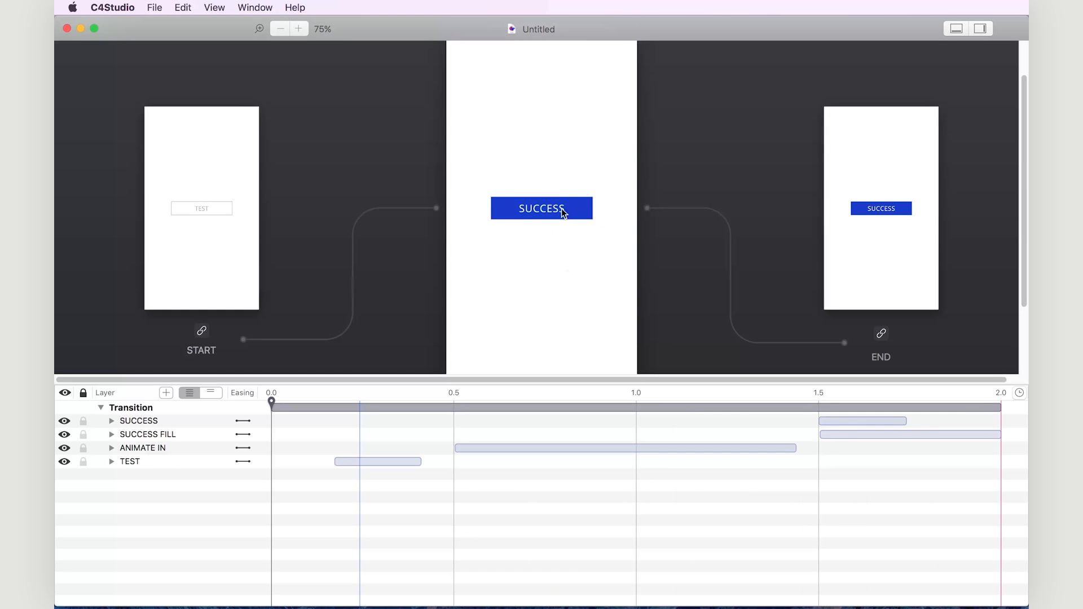
mouse_move(469, 243)
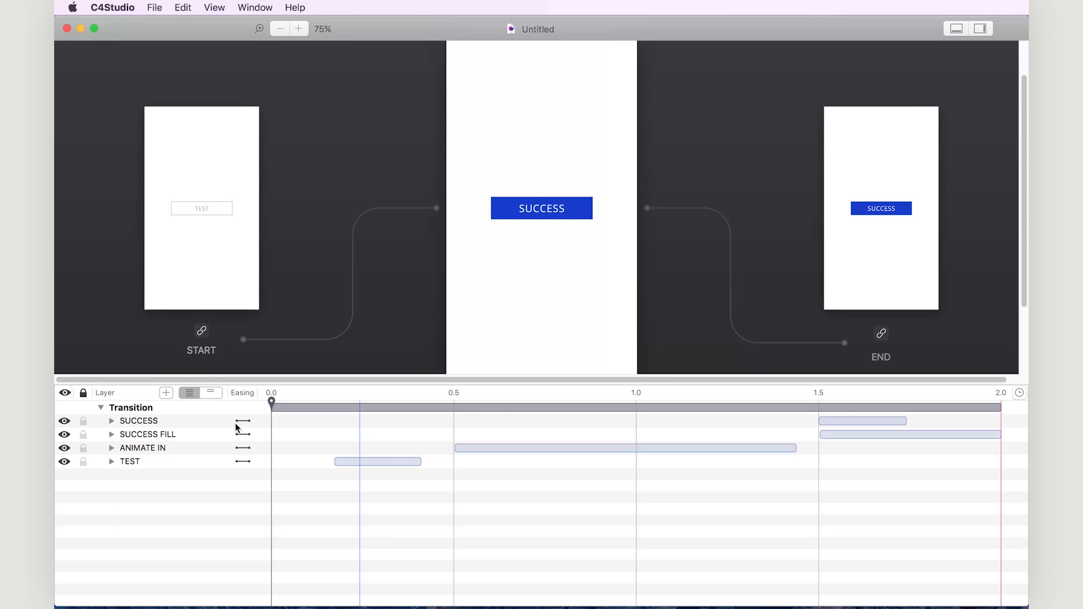
mouse_move(242, 426)
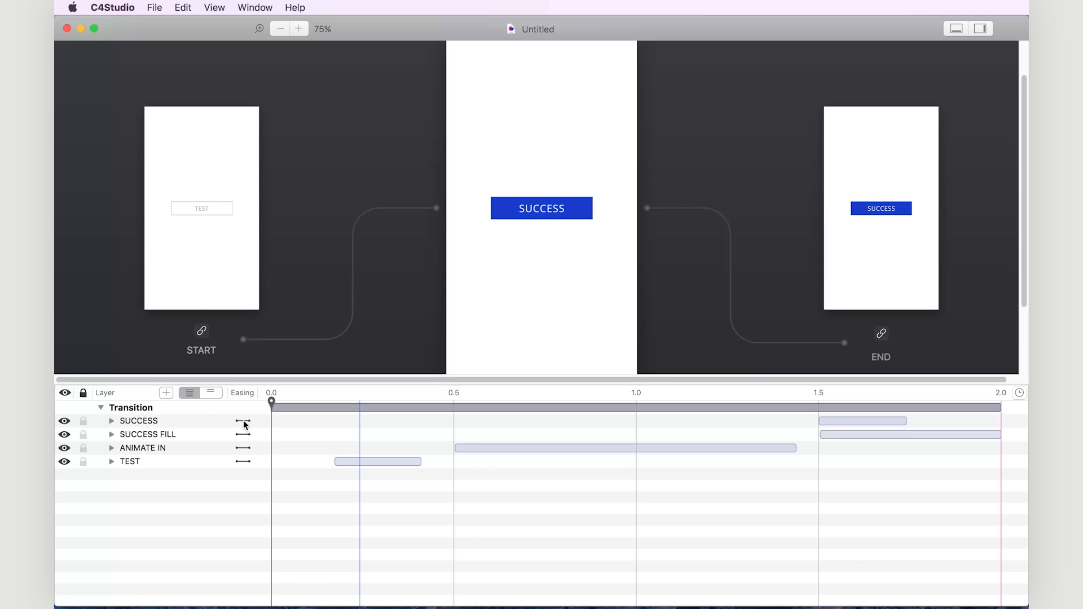
Set SUCCESS to Ease In, SUCCESS FILL and TEST to Ease Out, ANIMATE IN to Ease In + Out
click(243, 423)
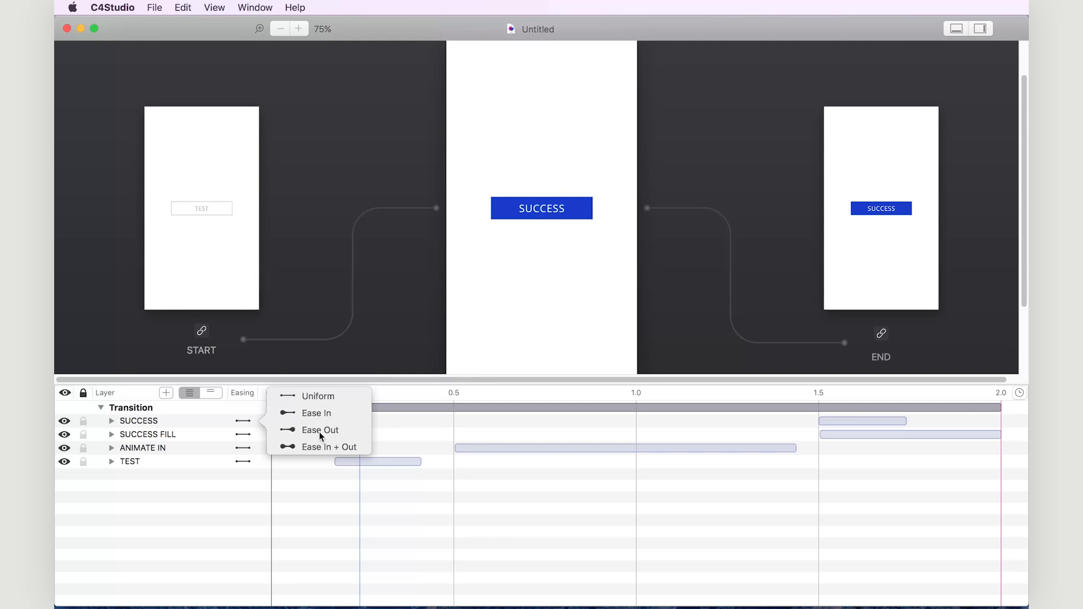
mouse_move(352, 447)
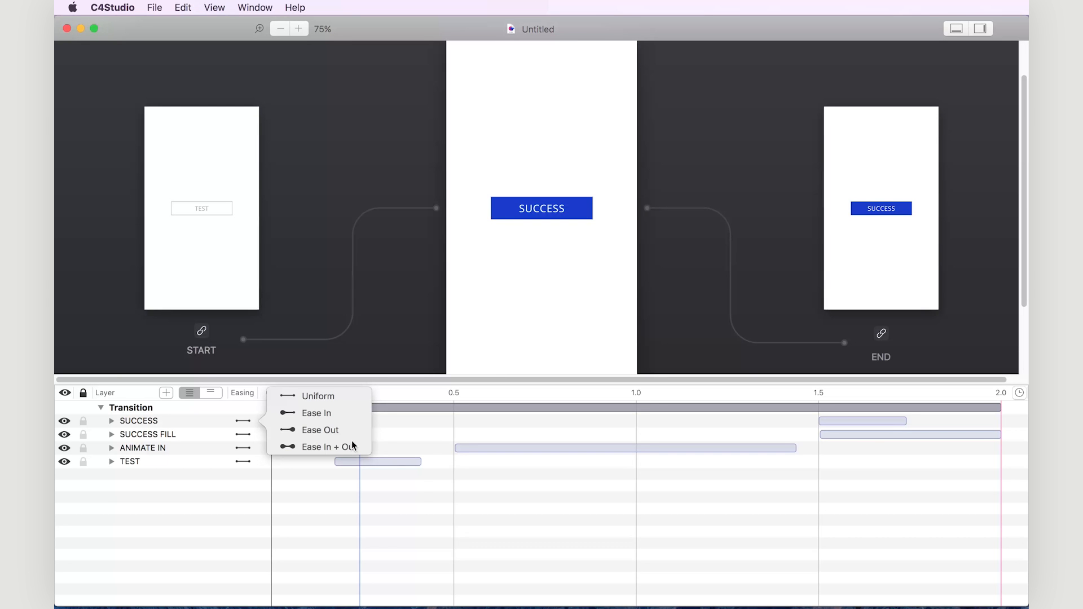
mouse_move(315, 418)
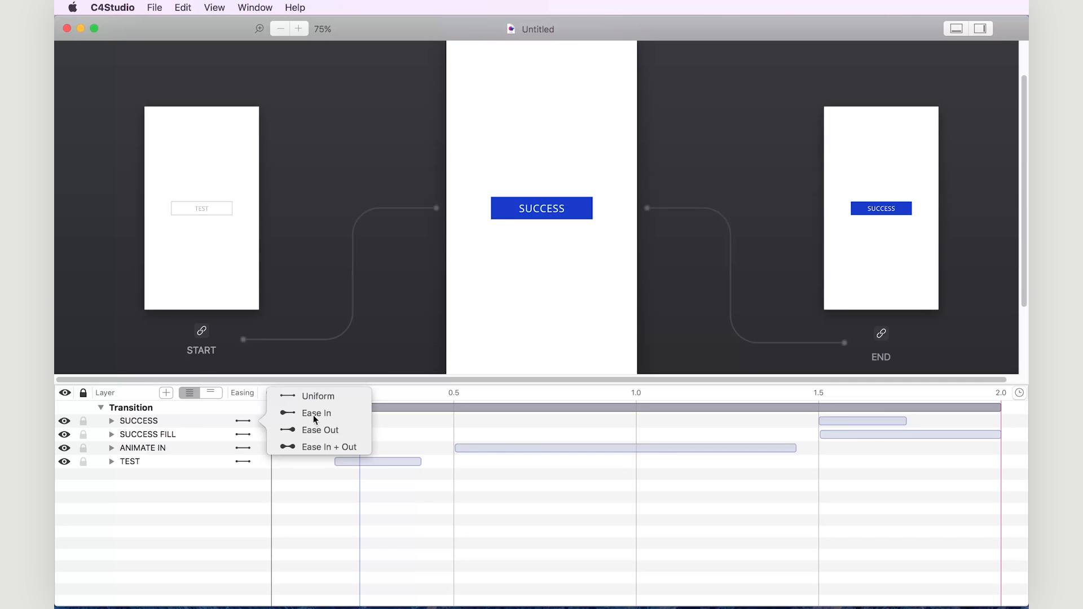
click(316, 413)
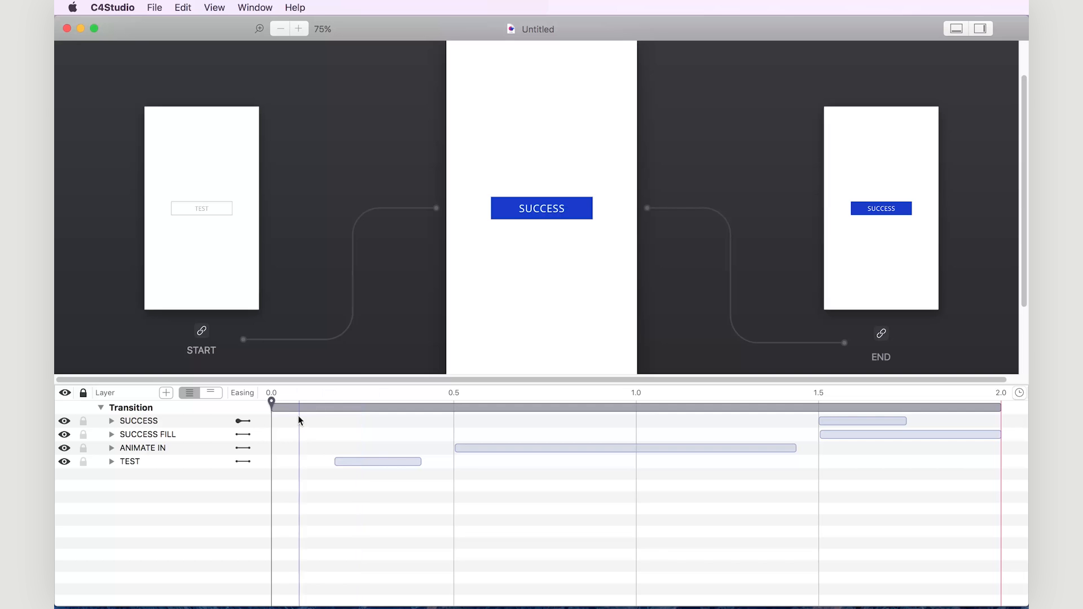
click(243, 433)
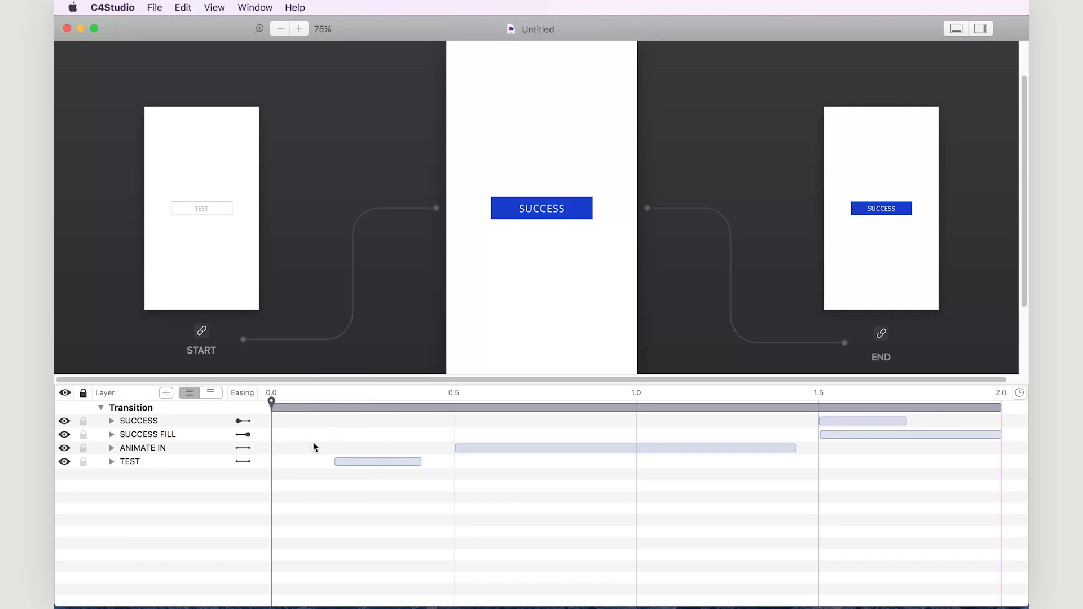
click(243, 448)
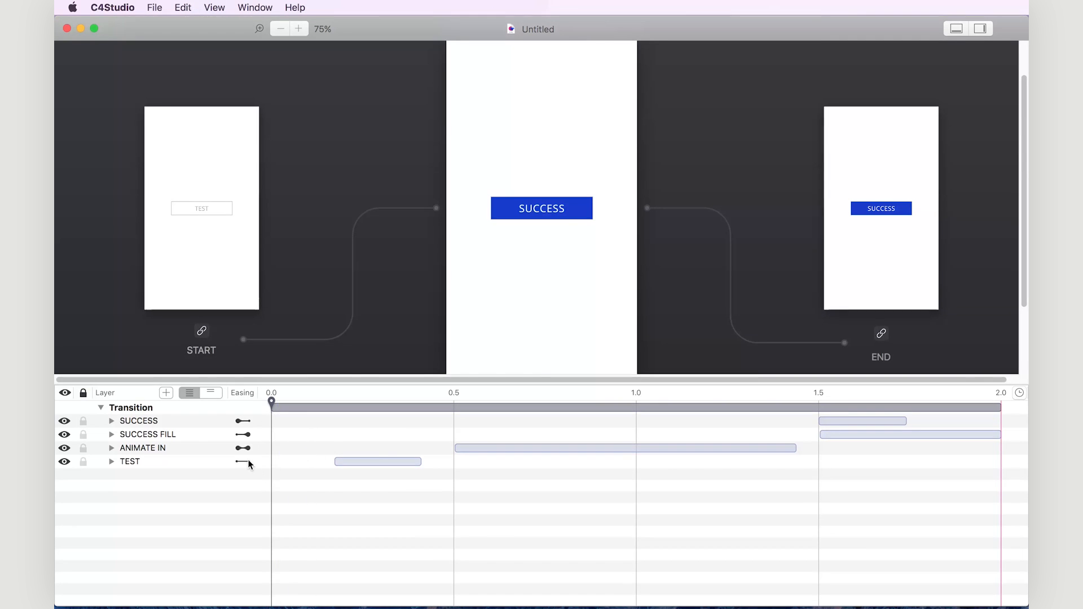
click(242, 462)
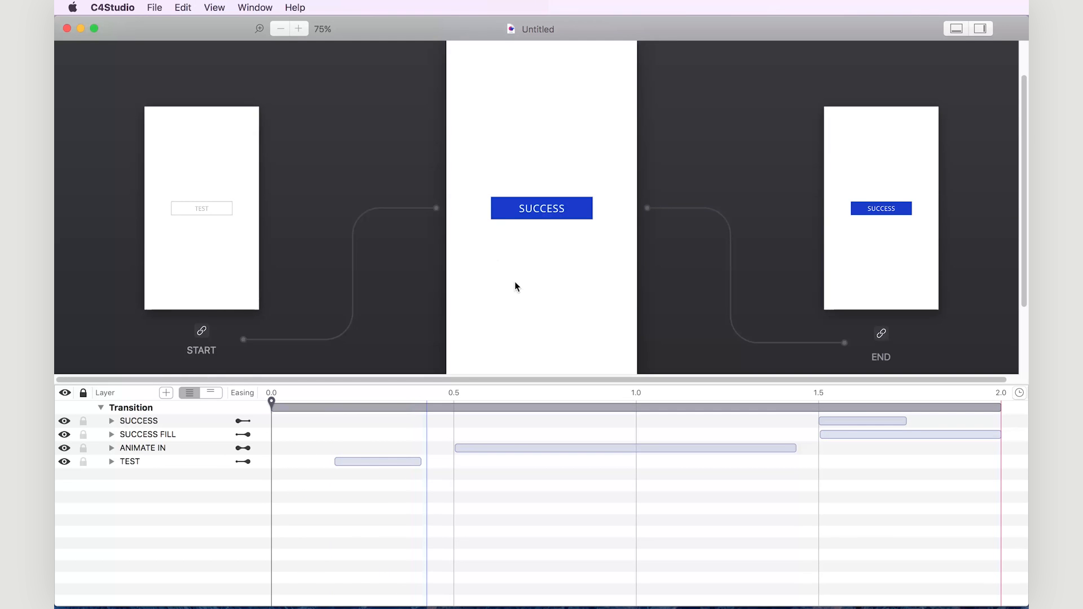
Replay the transition, then switch the ANIMATE IN layer's easing to Ease Out
click(540, 208)
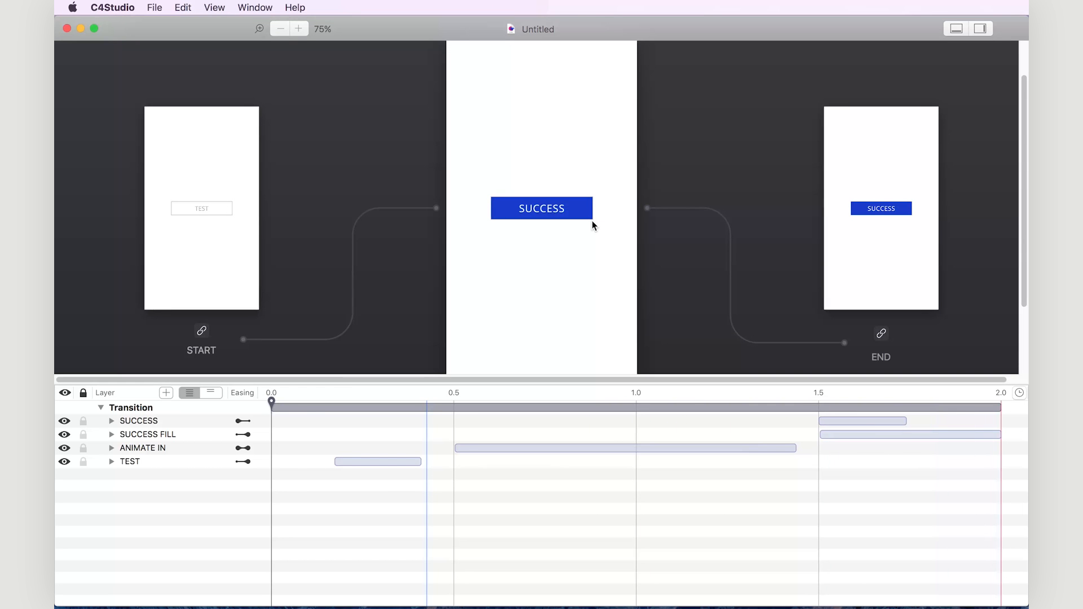
click(242, 448)
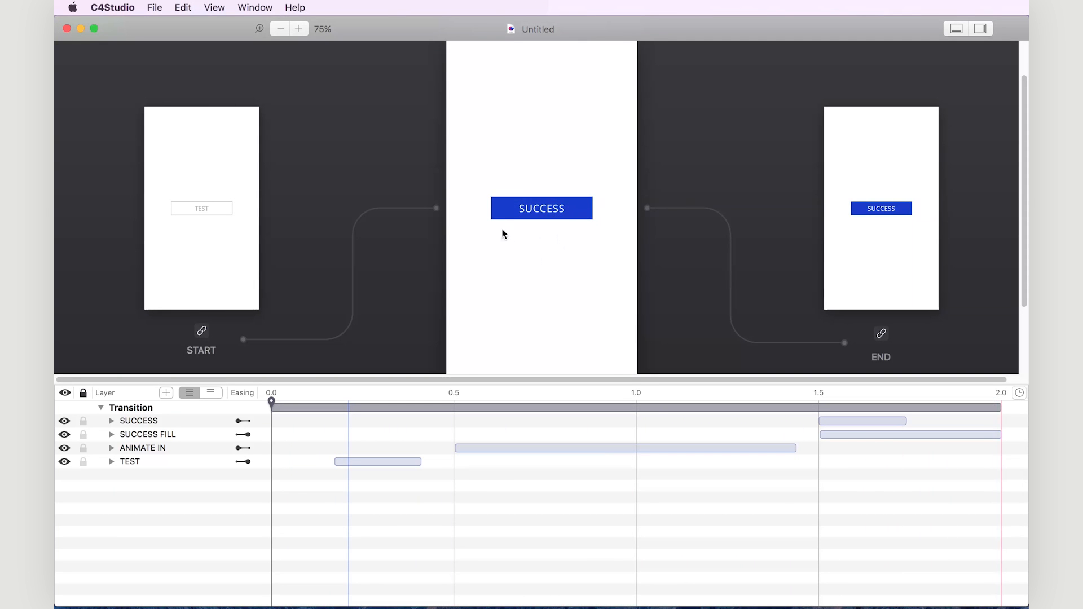
mouse_move(560, 229)
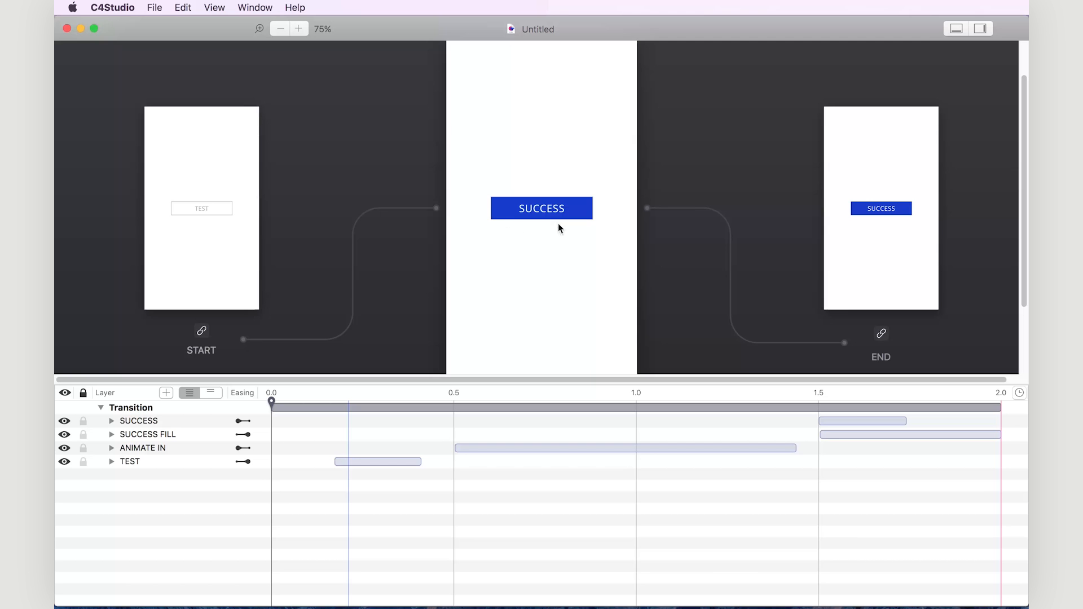
mouse_move(354, 397)
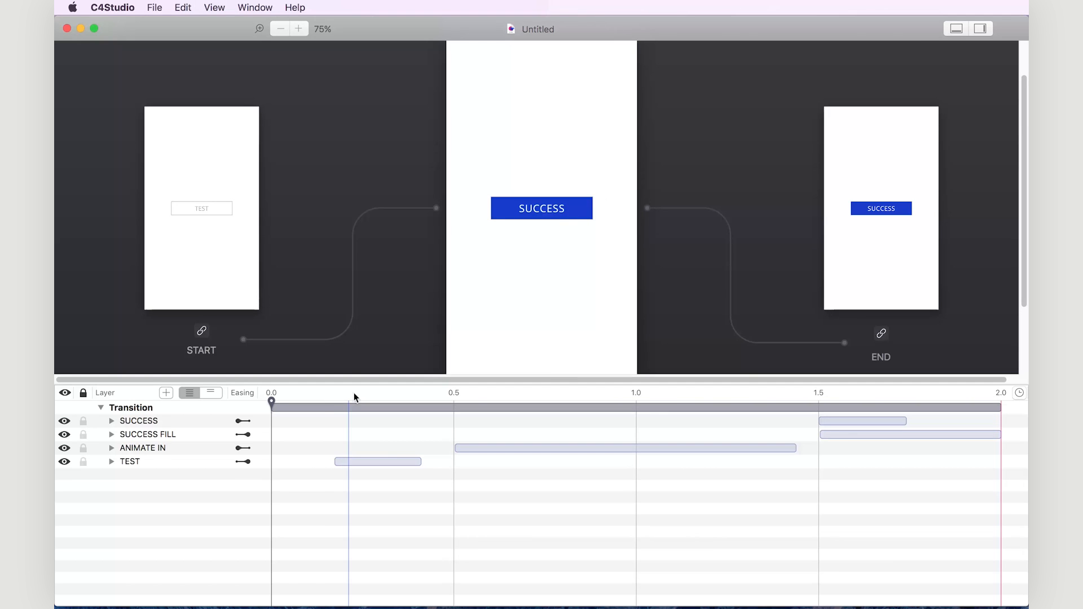
click(243, 448)
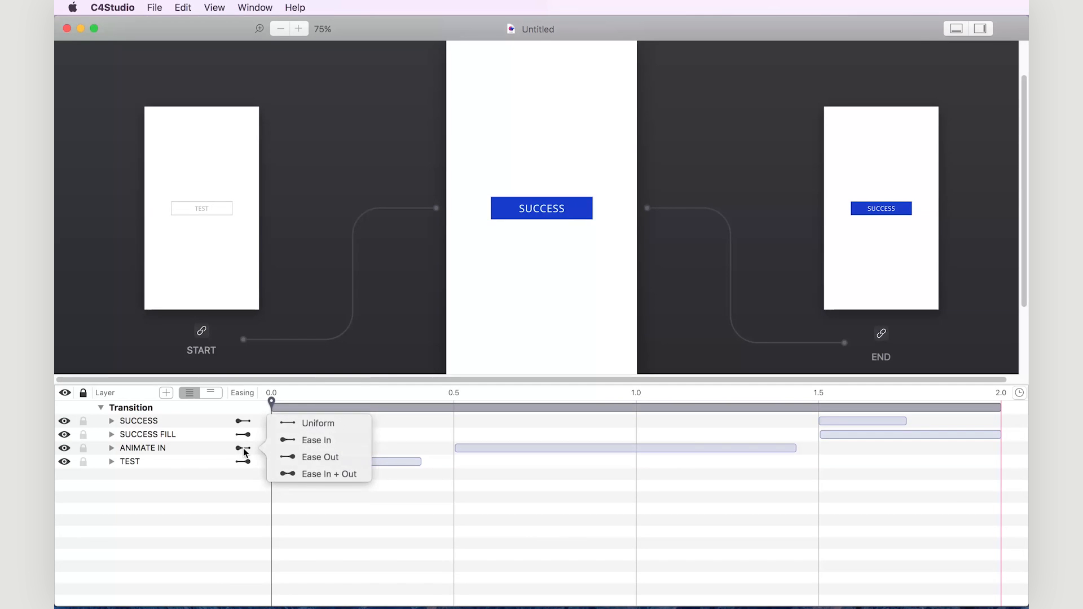
mouse_move(327, 464)
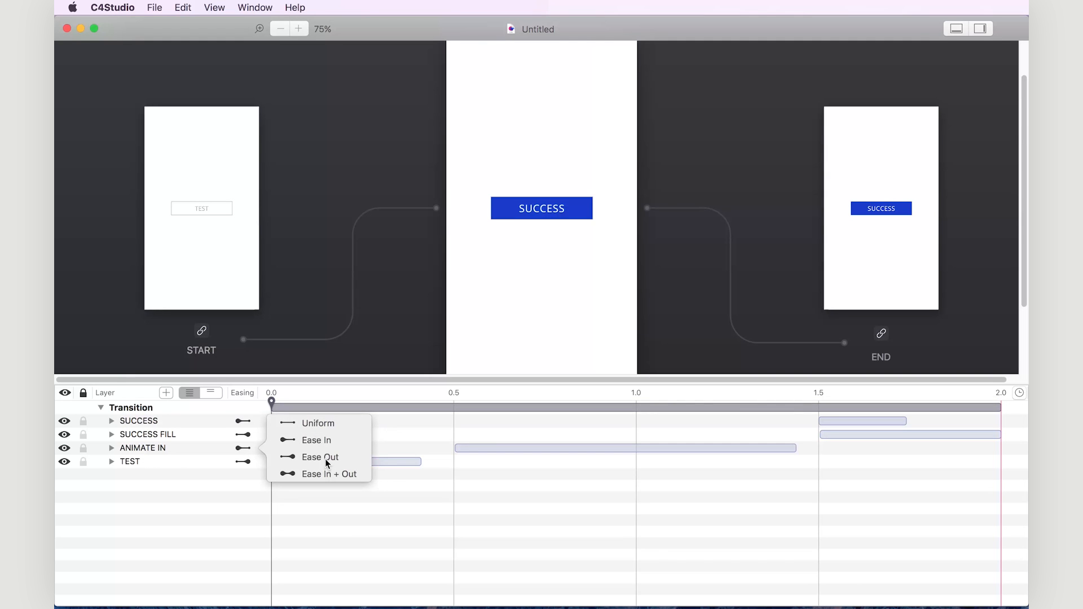
click(319, 457)
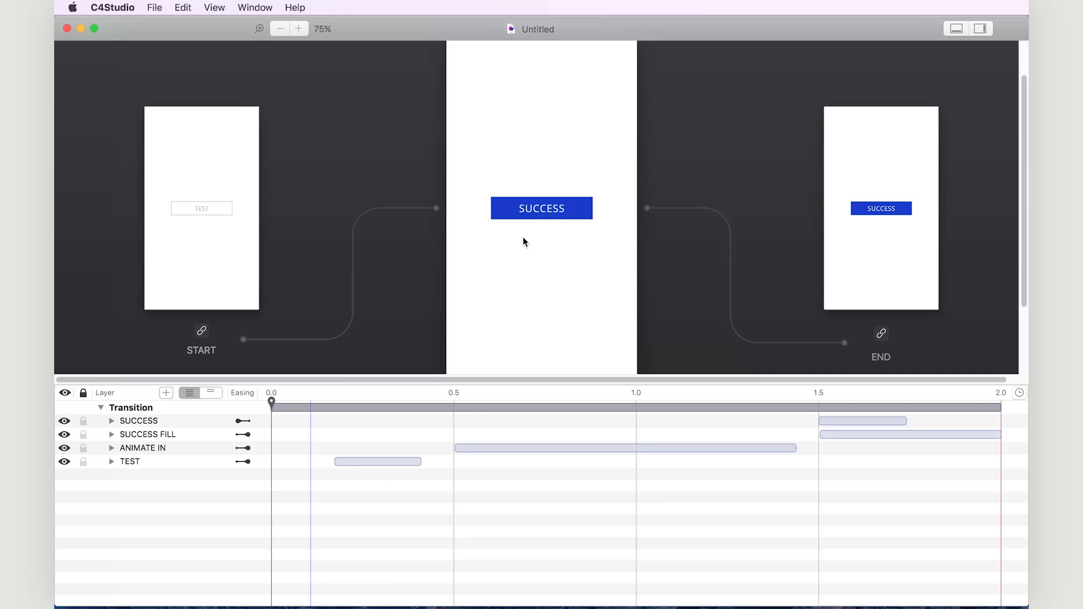
mouse_move(559, 290)
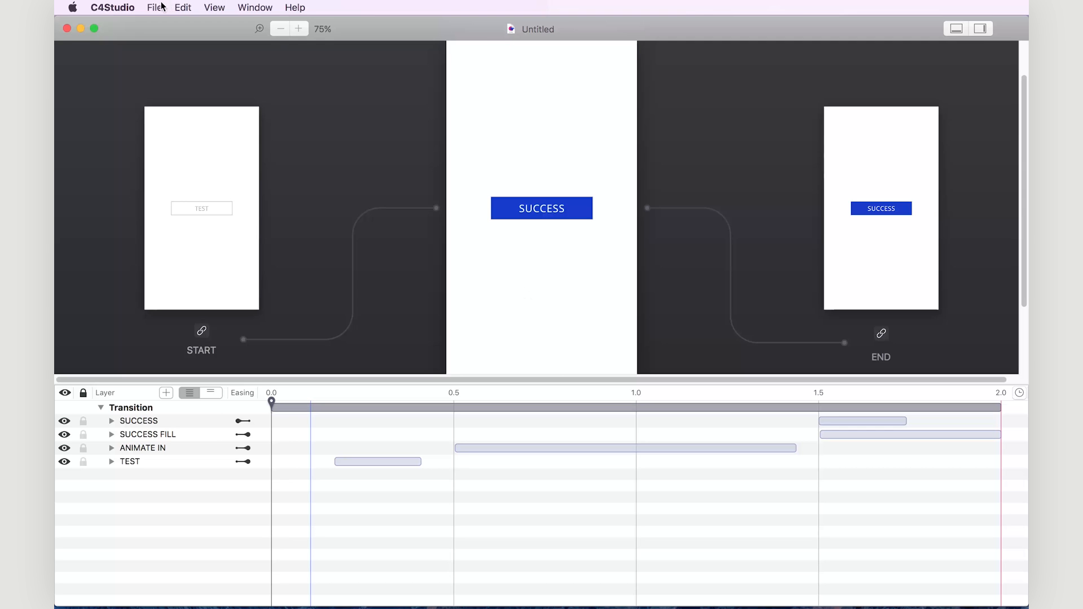
Bring up the File commands to reach the code and movie export options
click(155, 8)
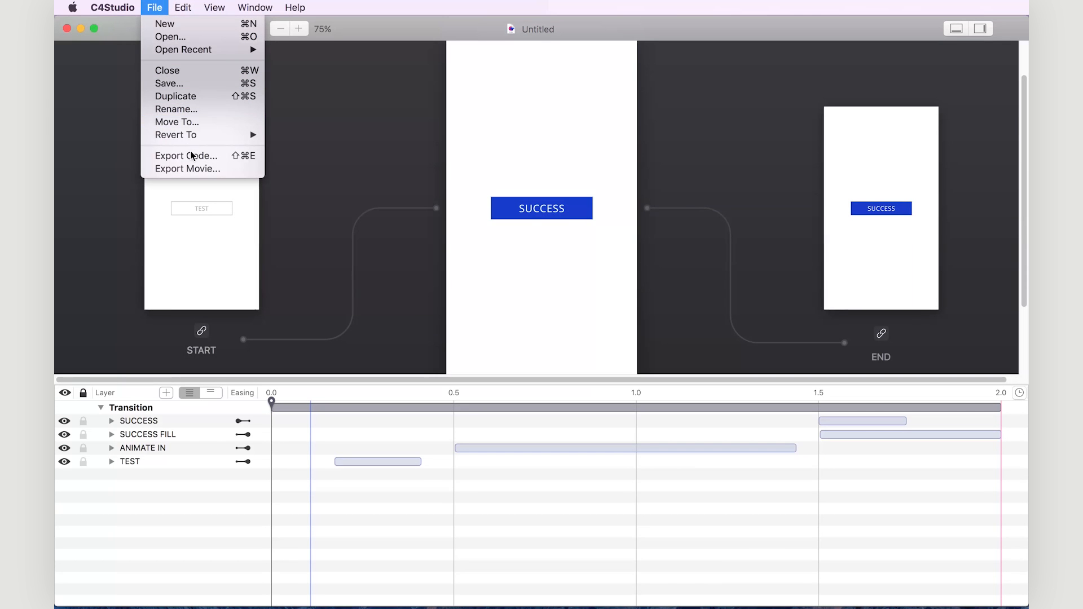
mouse_move(201, 170)
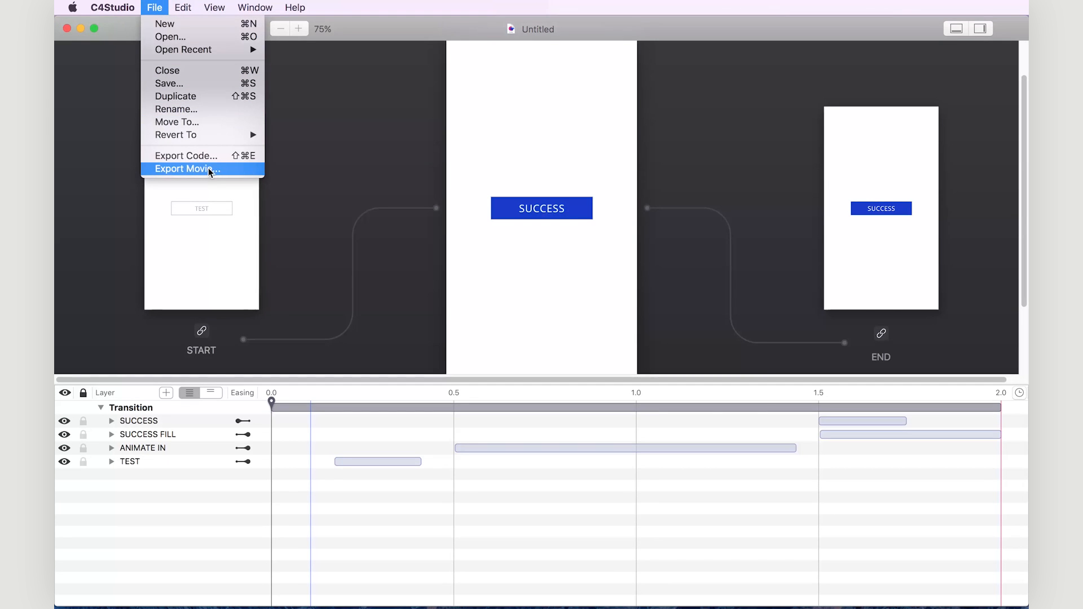
mouse_move(224, 176)
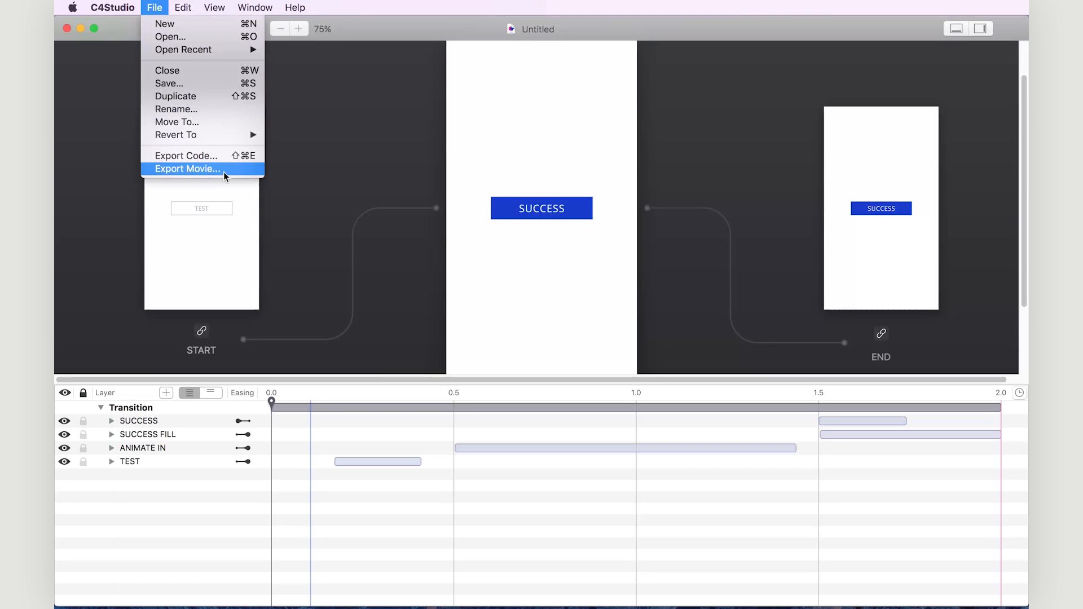
mouse_move(564, 297)
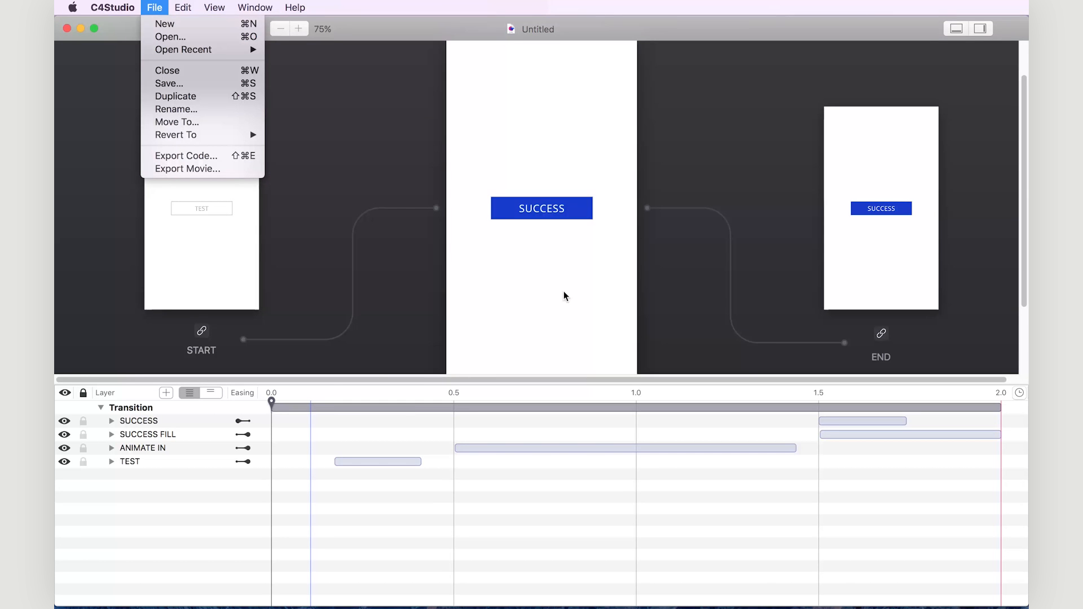